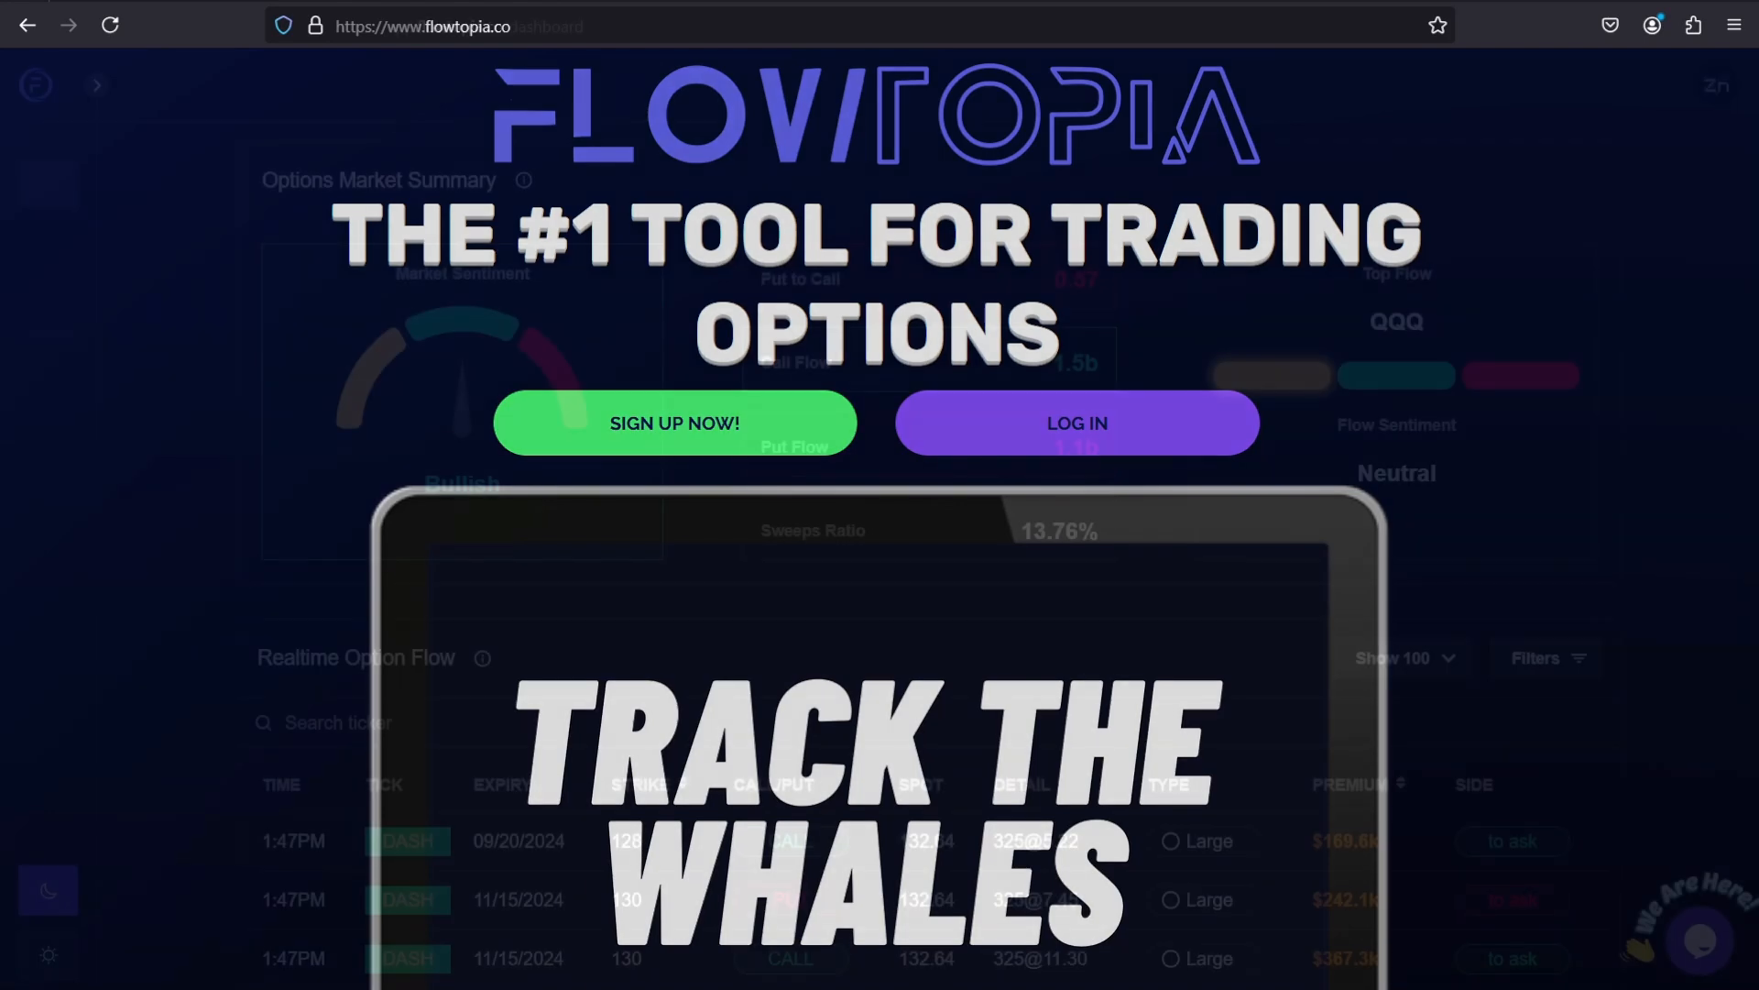
Step: Scroll past the market summary gauges and search the option flow for TSLA
{"action": "left_click", "coordinate": [1074, 423]}
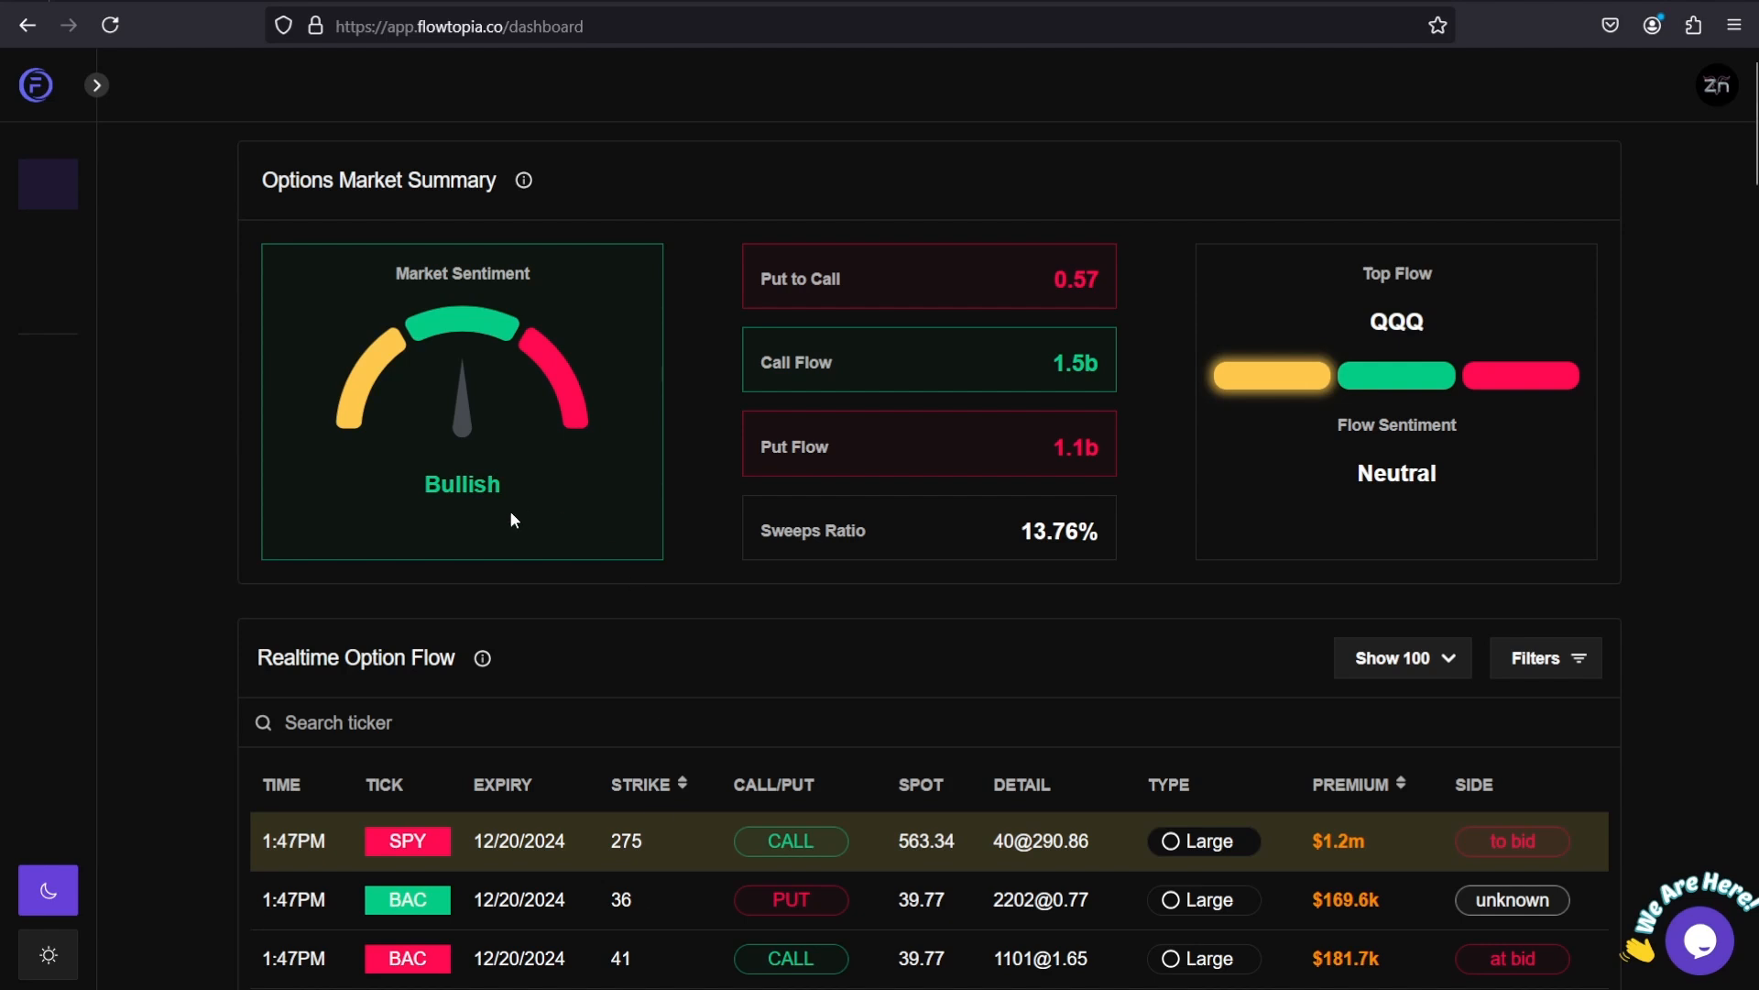
{"action": "mouse_move", "coordinate": [420, 446]}
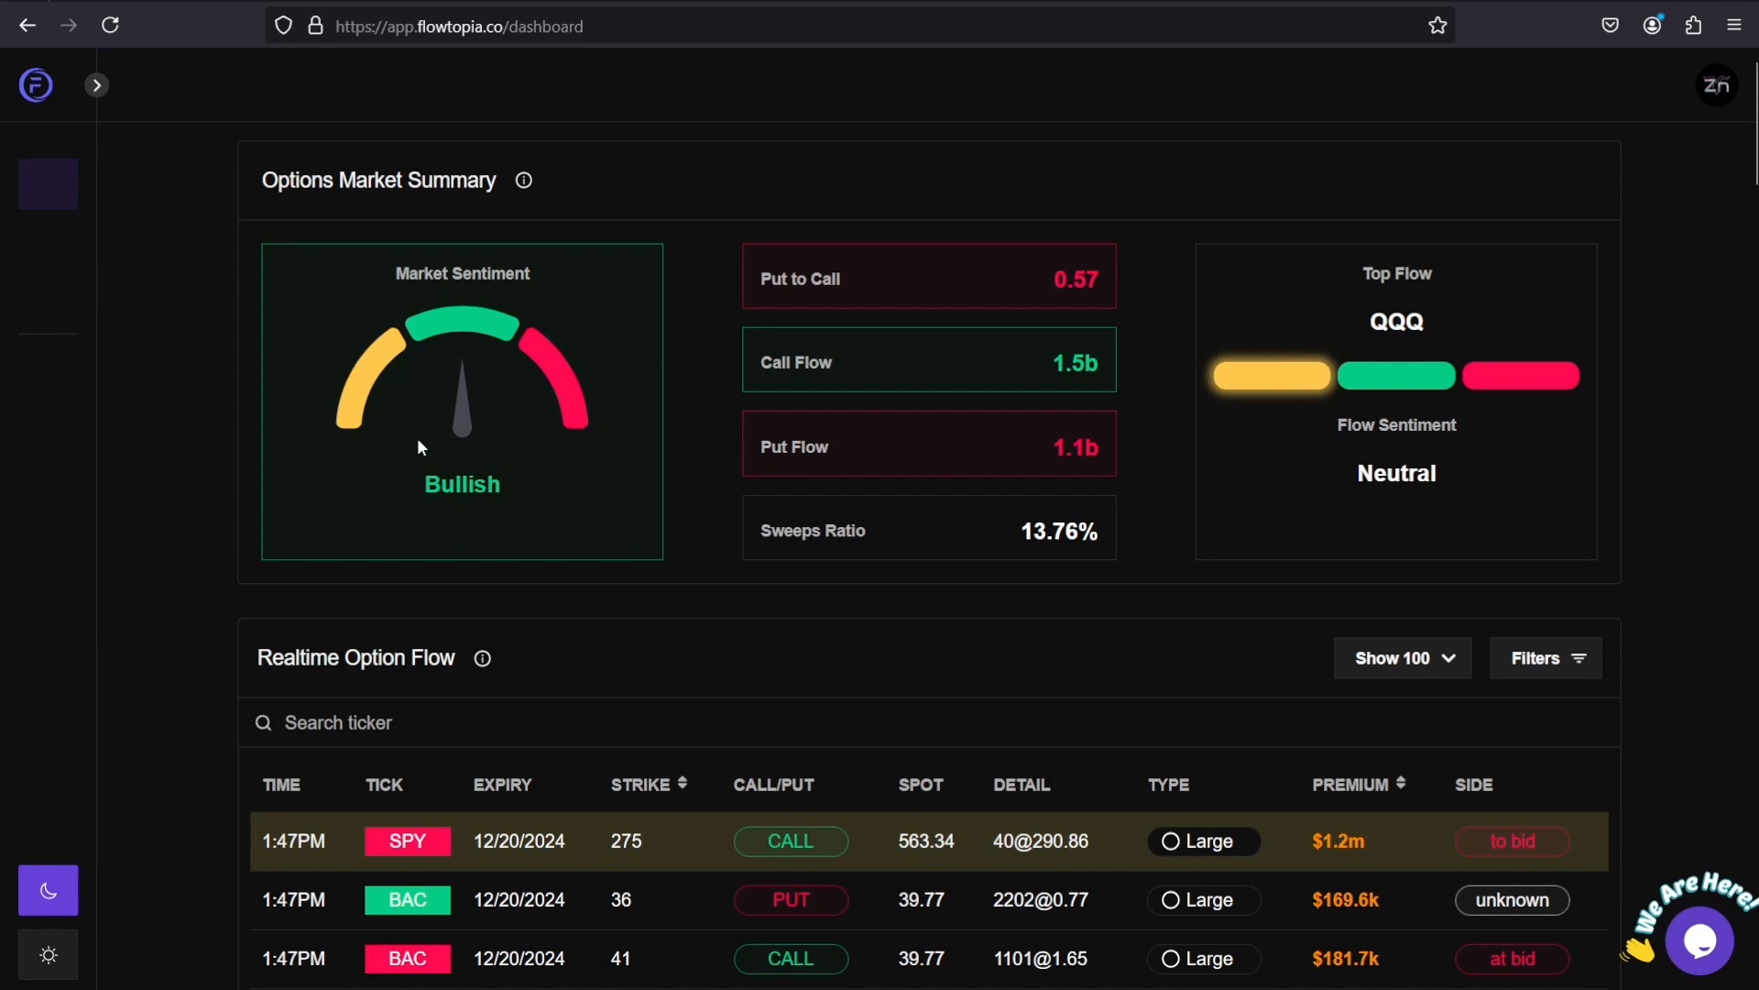
{"action": "mouse_move", "coordinate": [800, 385]}
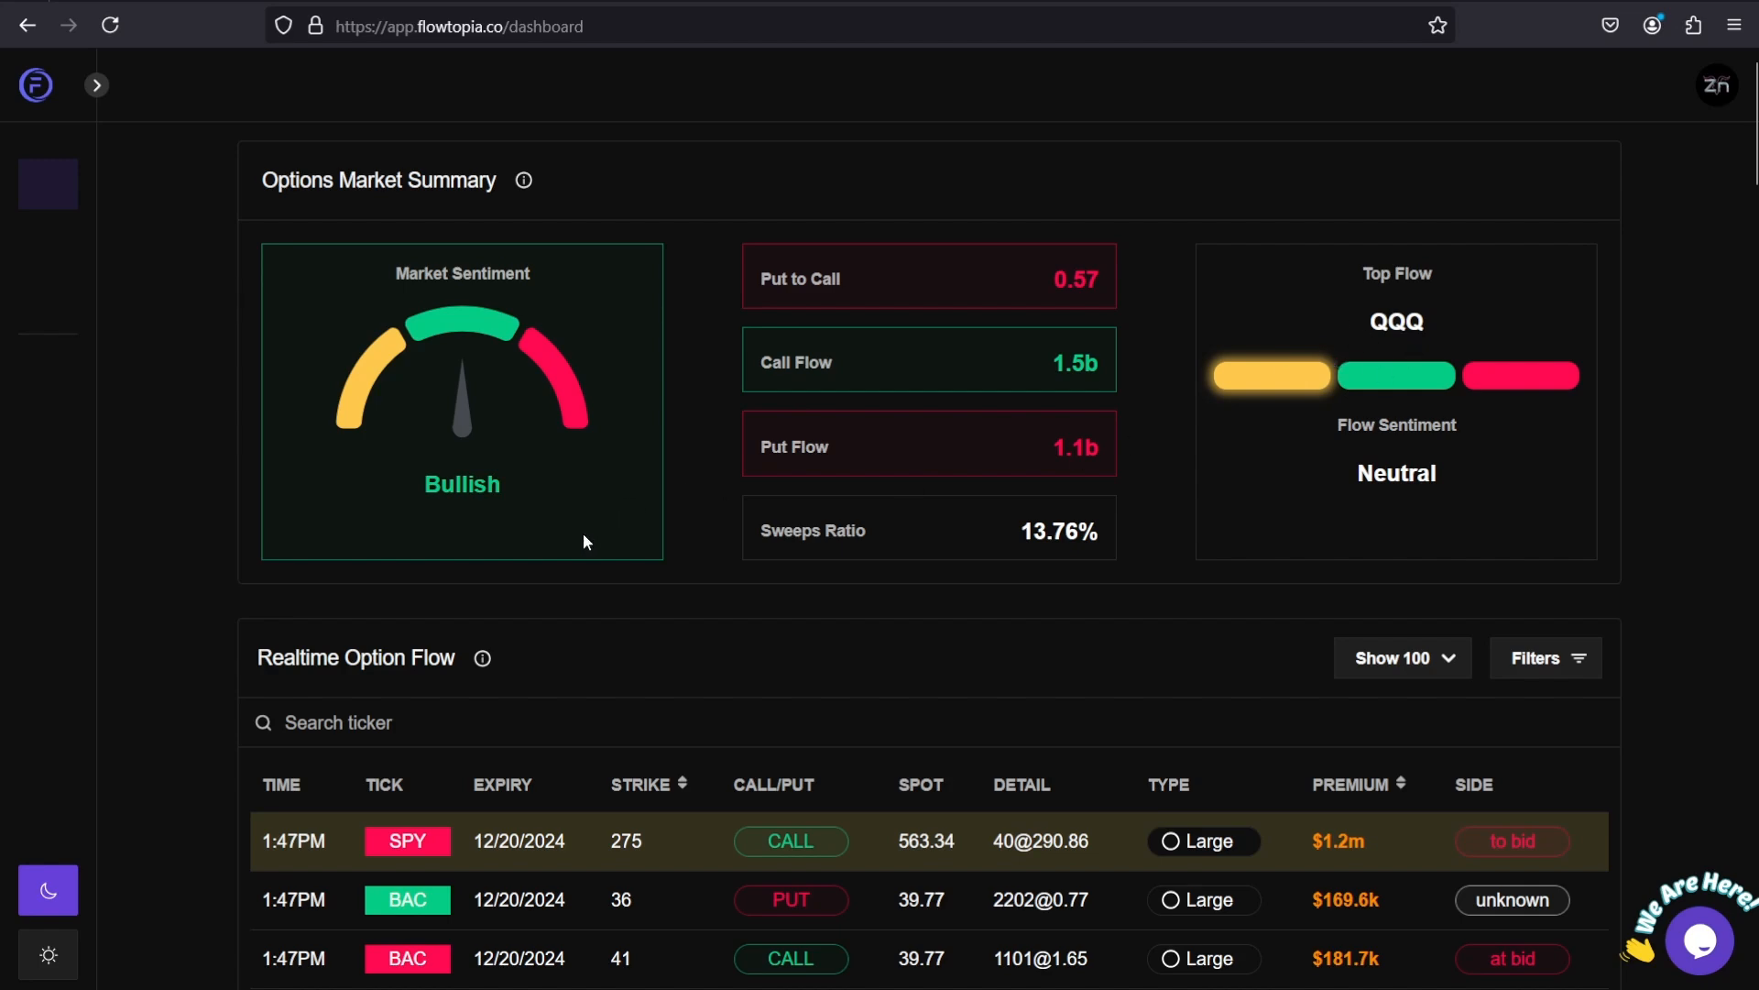
{"action": "scroll", "scroll_direction": "down", "scroll_amount": 3}
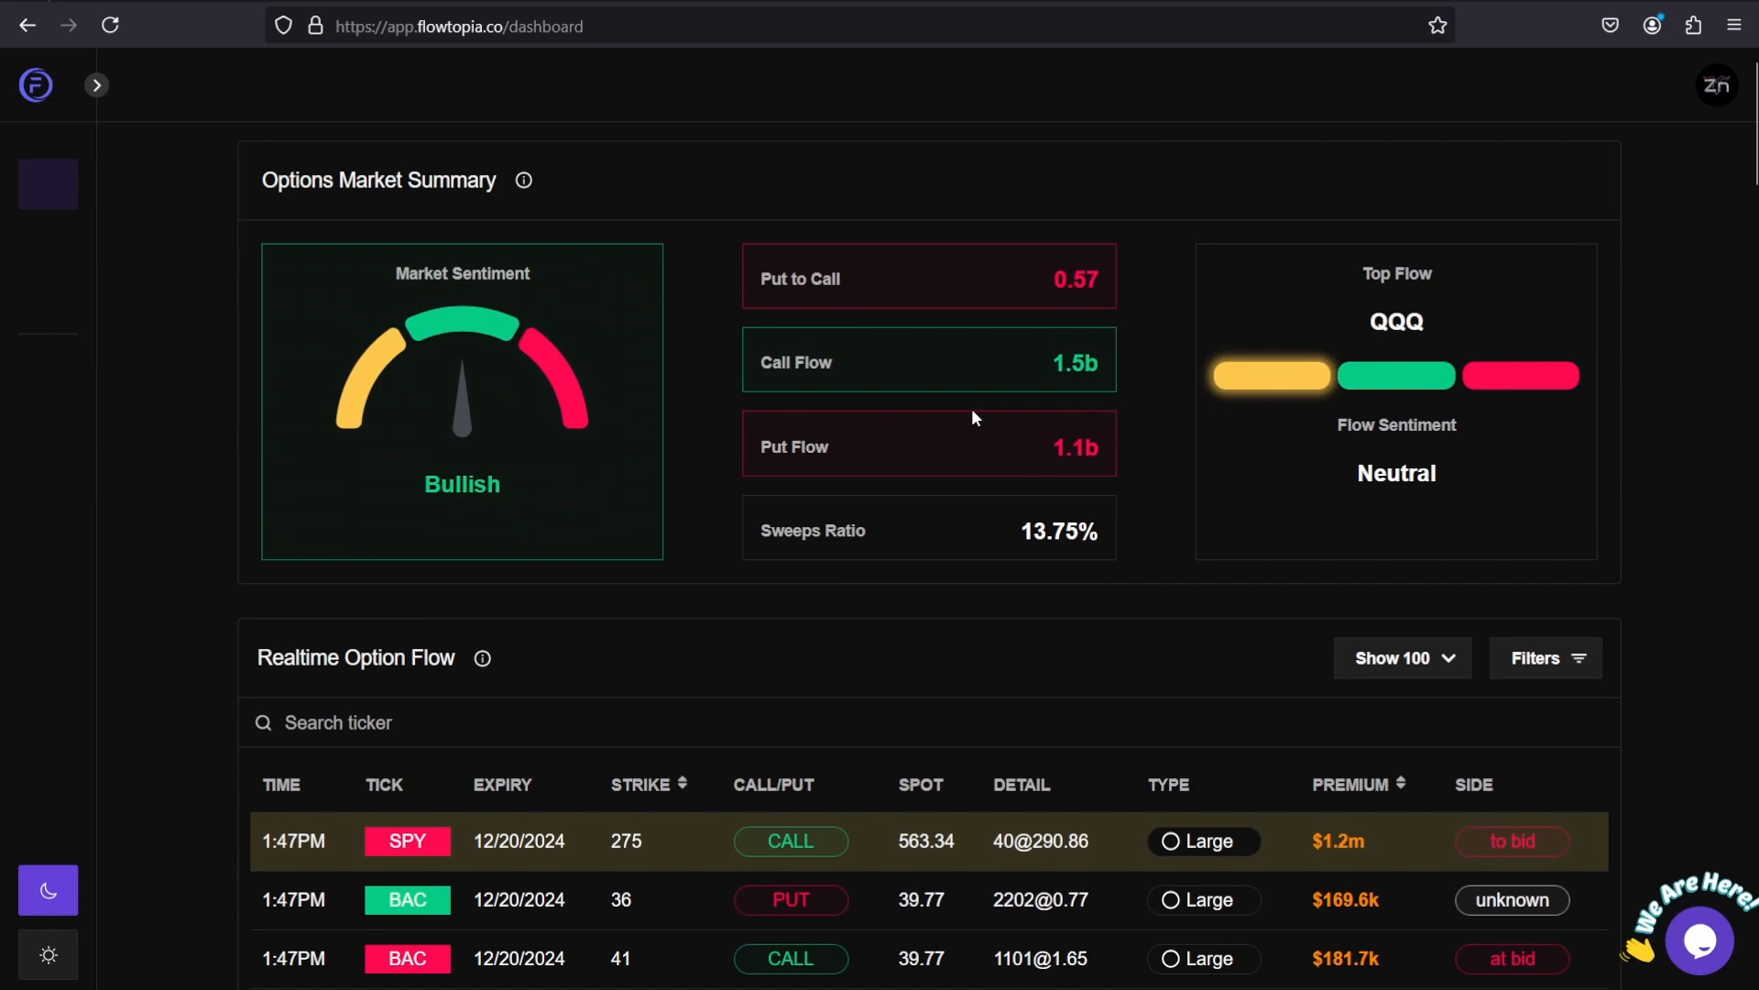
{"action": "mouse_move", "coordinate": [1684, 486]}
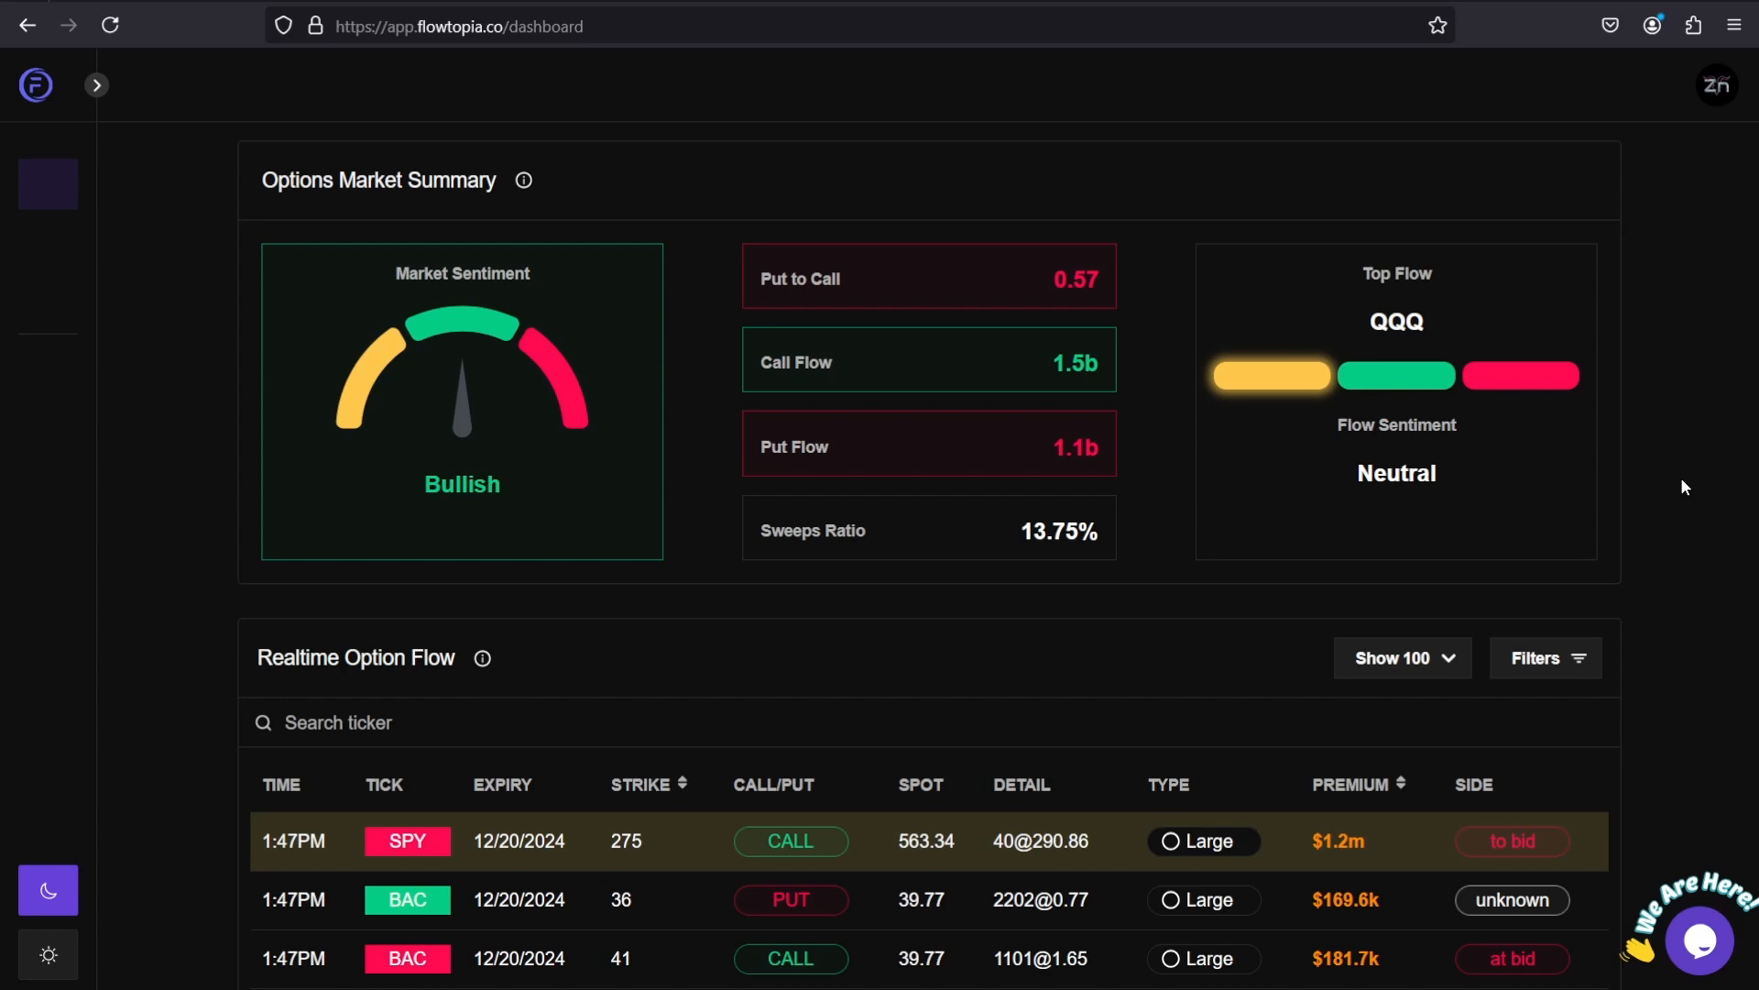
{"action": "type", "text": "TSLA"}
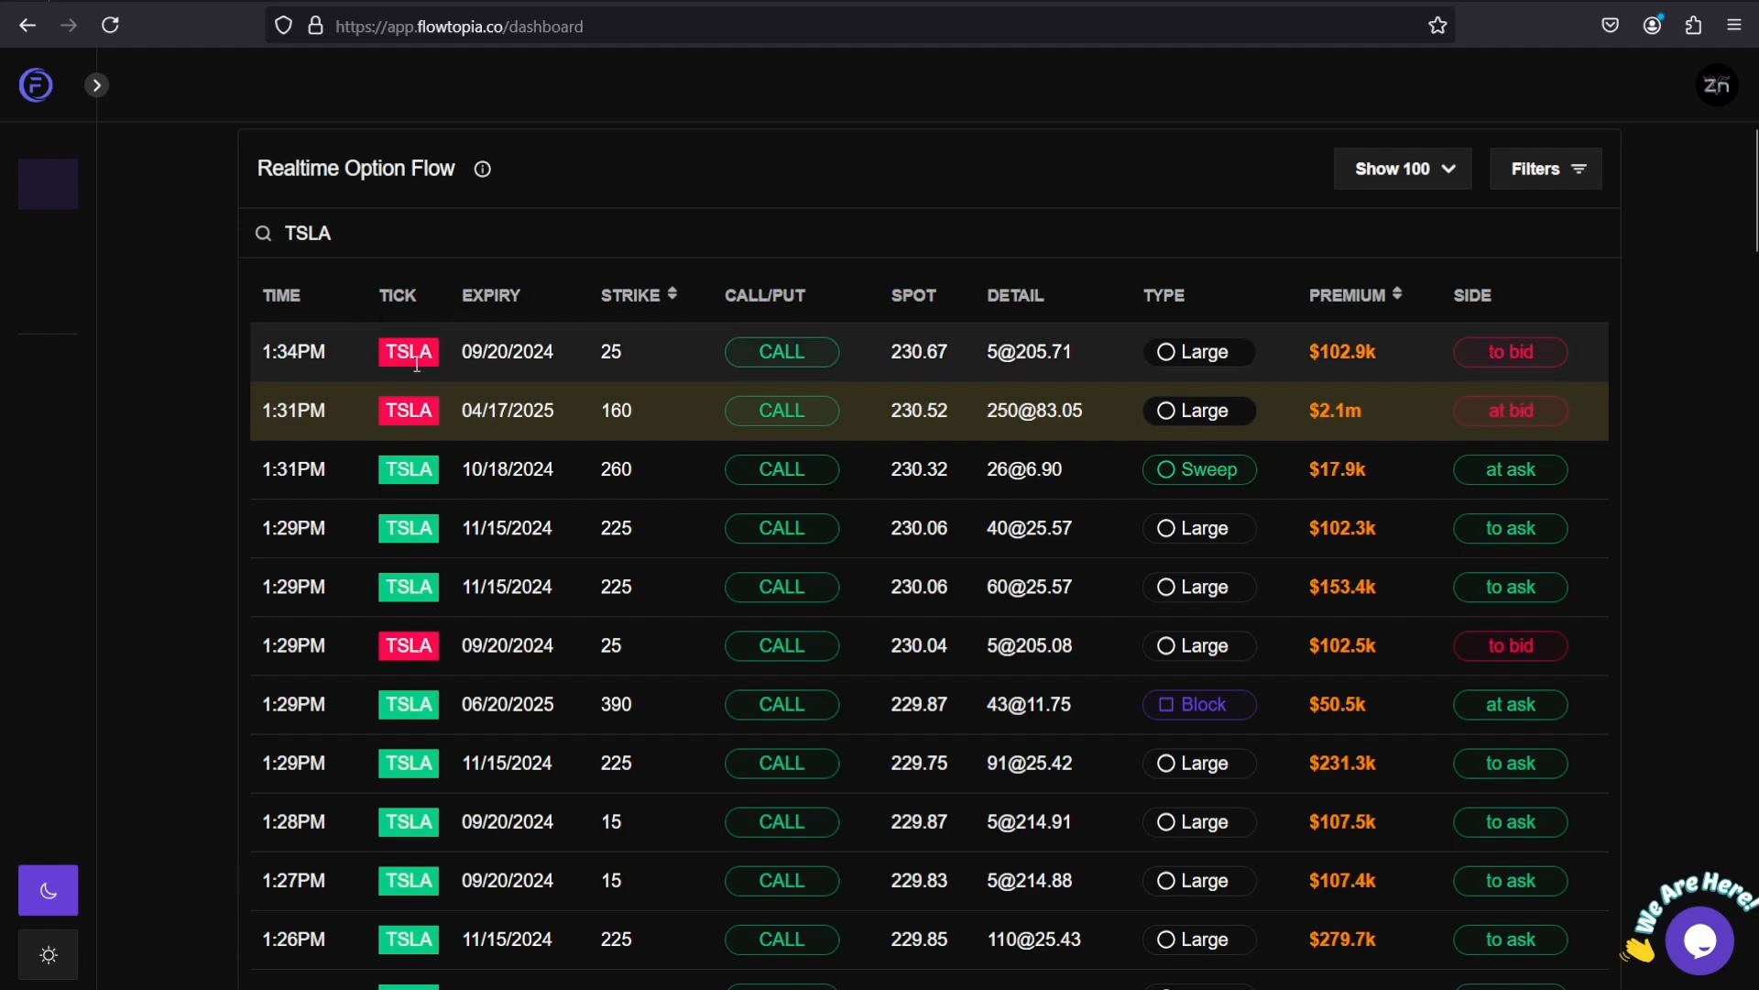
{"action": "mouse_move", "coordinate": [411, 375]}
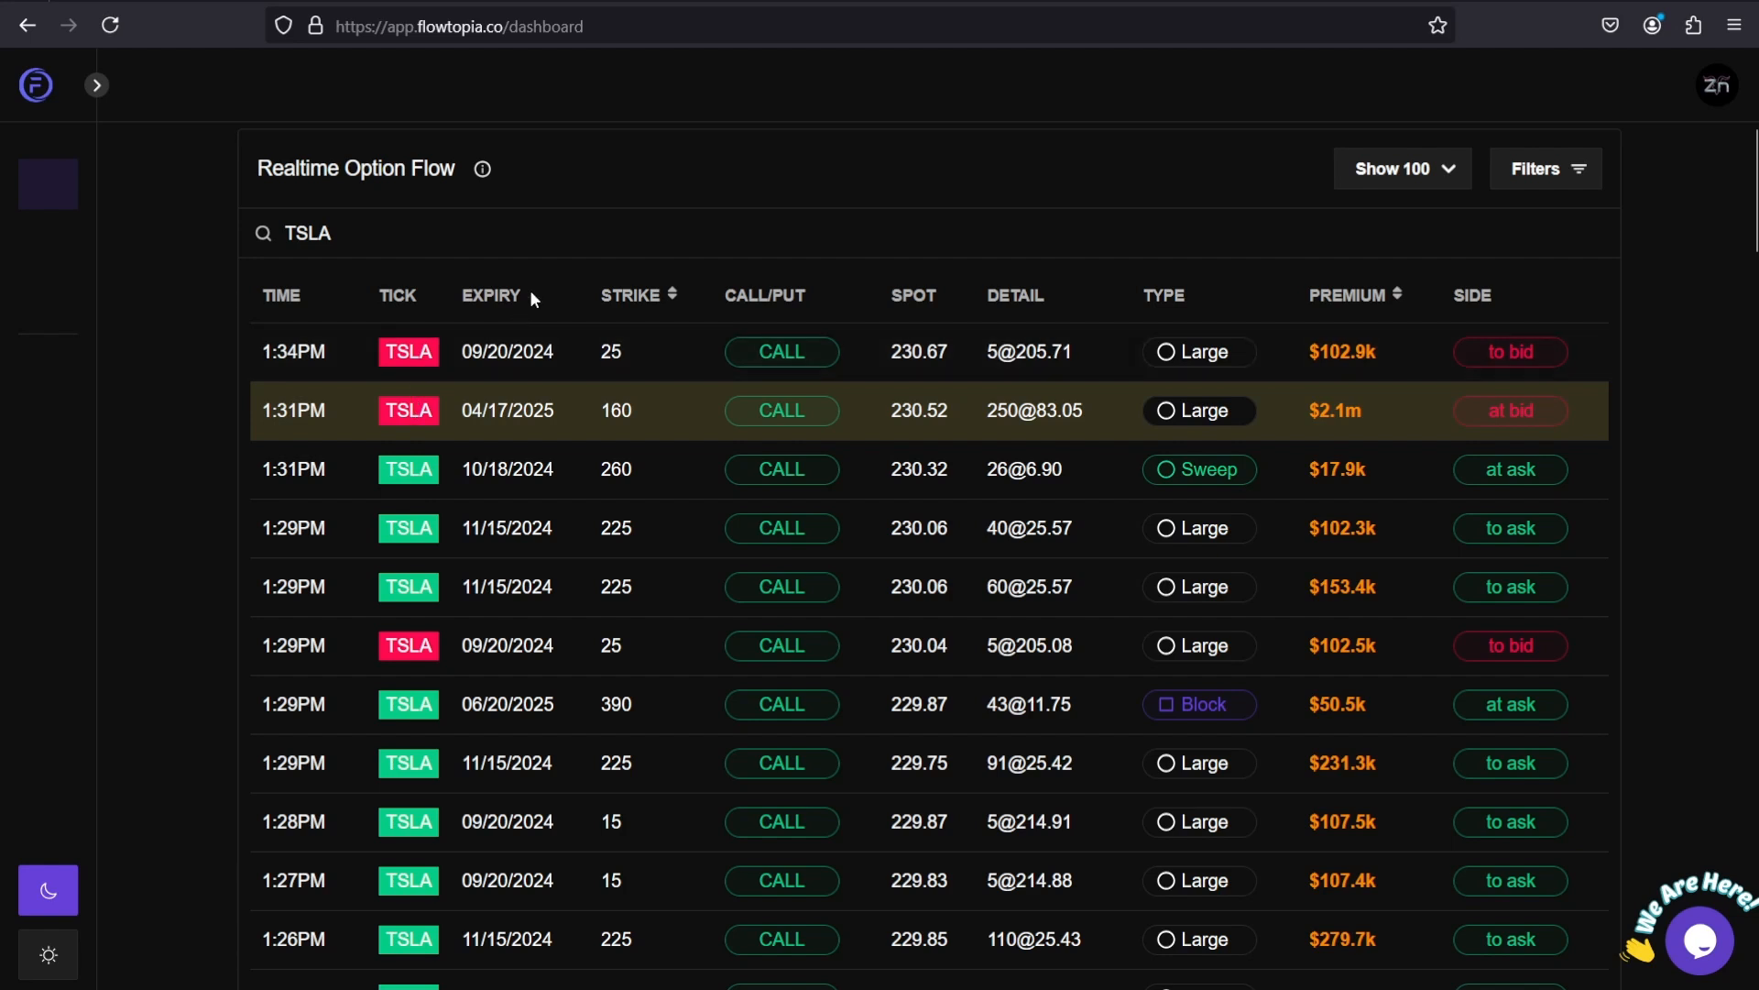
{"action": "mouse_move", "coordinate": [654, 314]}
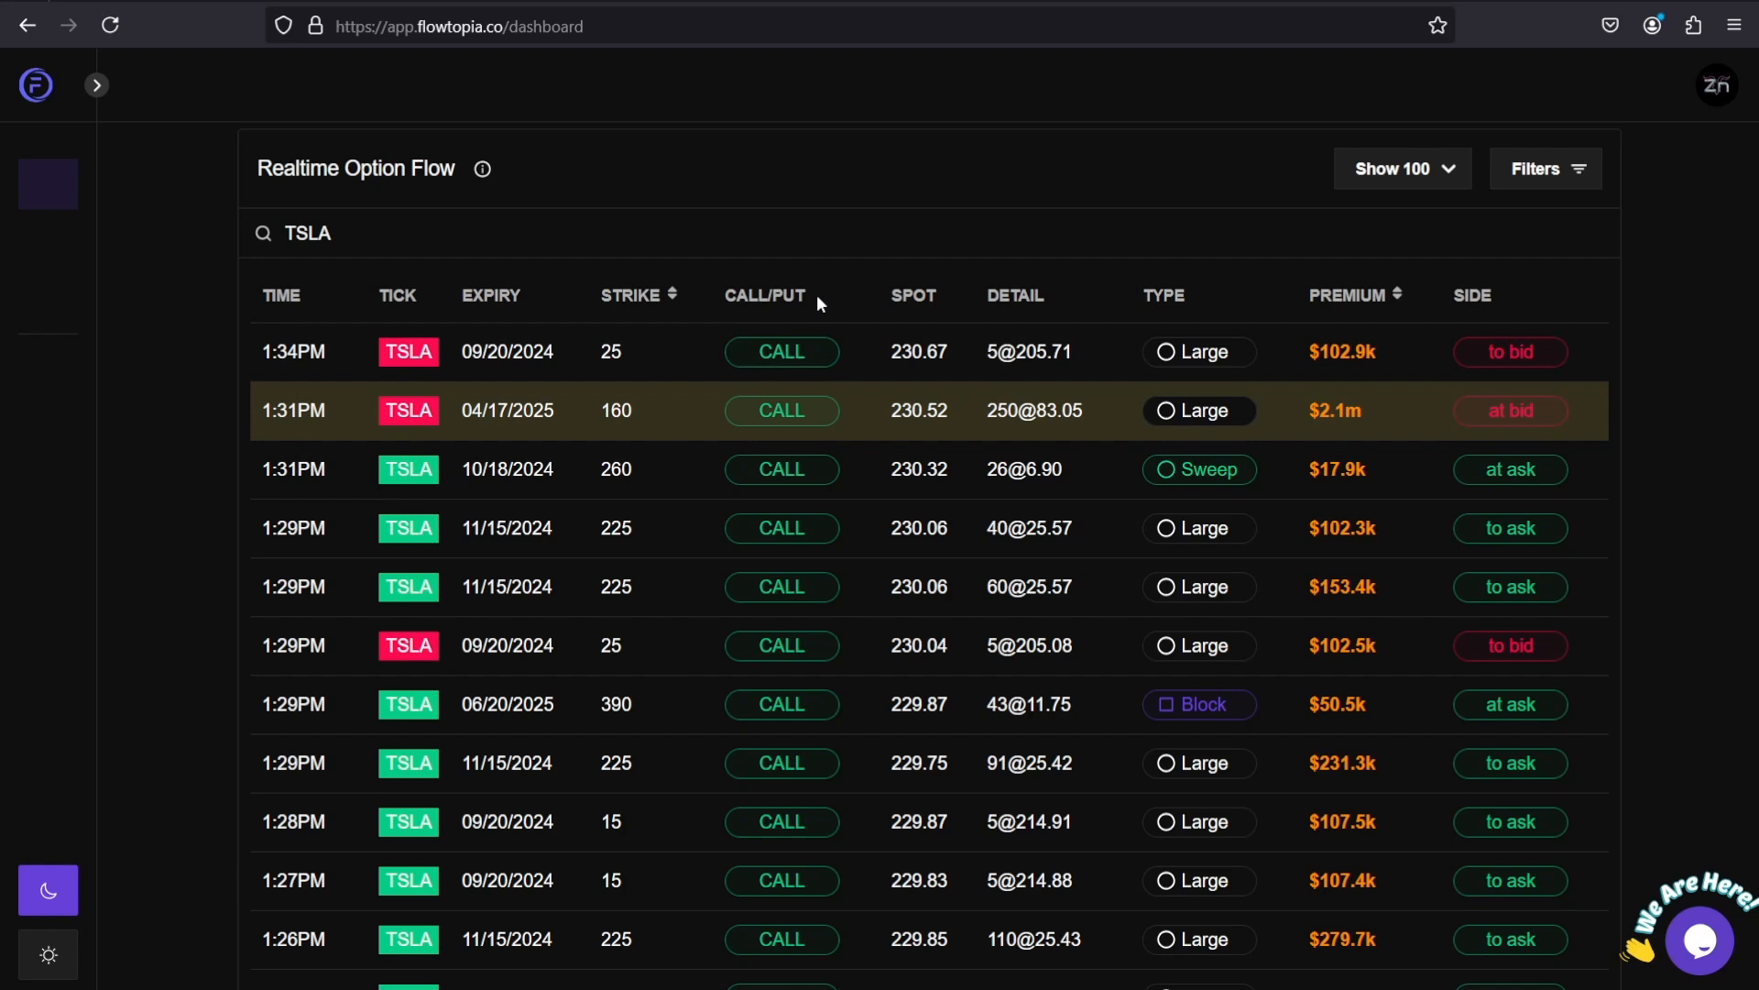
{"action": "mouse_move", "coordinate": [953, 314]}
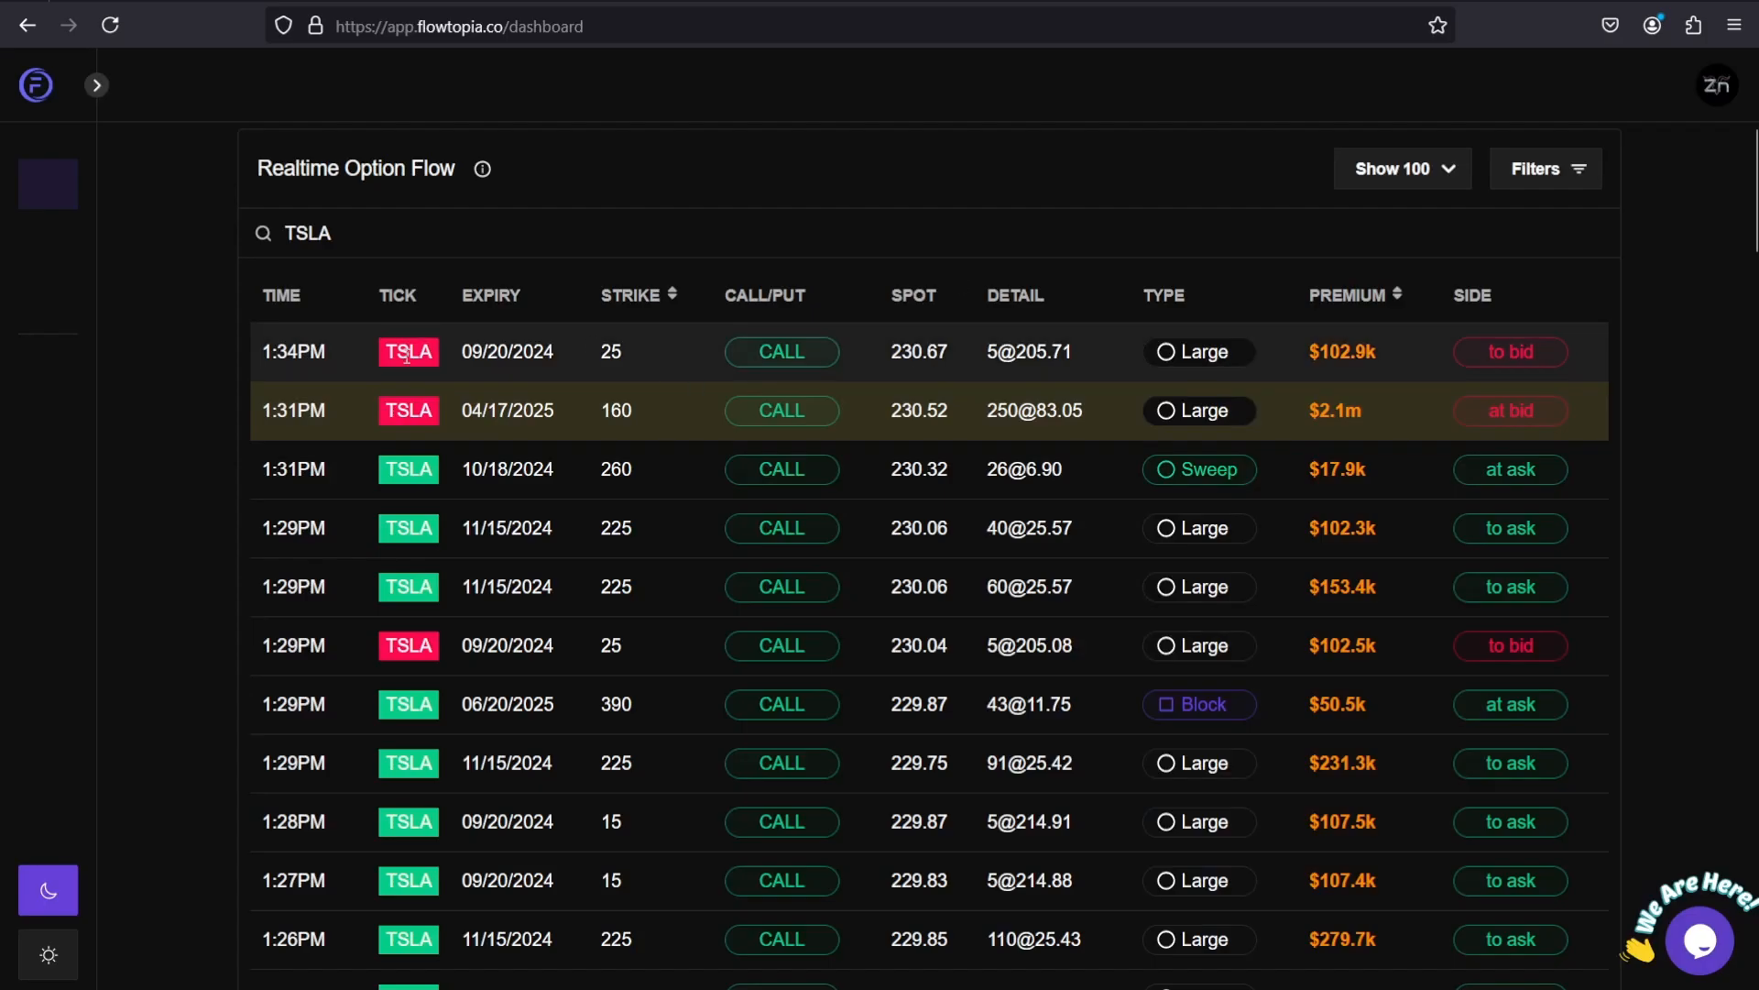
{"action": "mouse_move", "coordinate": [644, 370]}
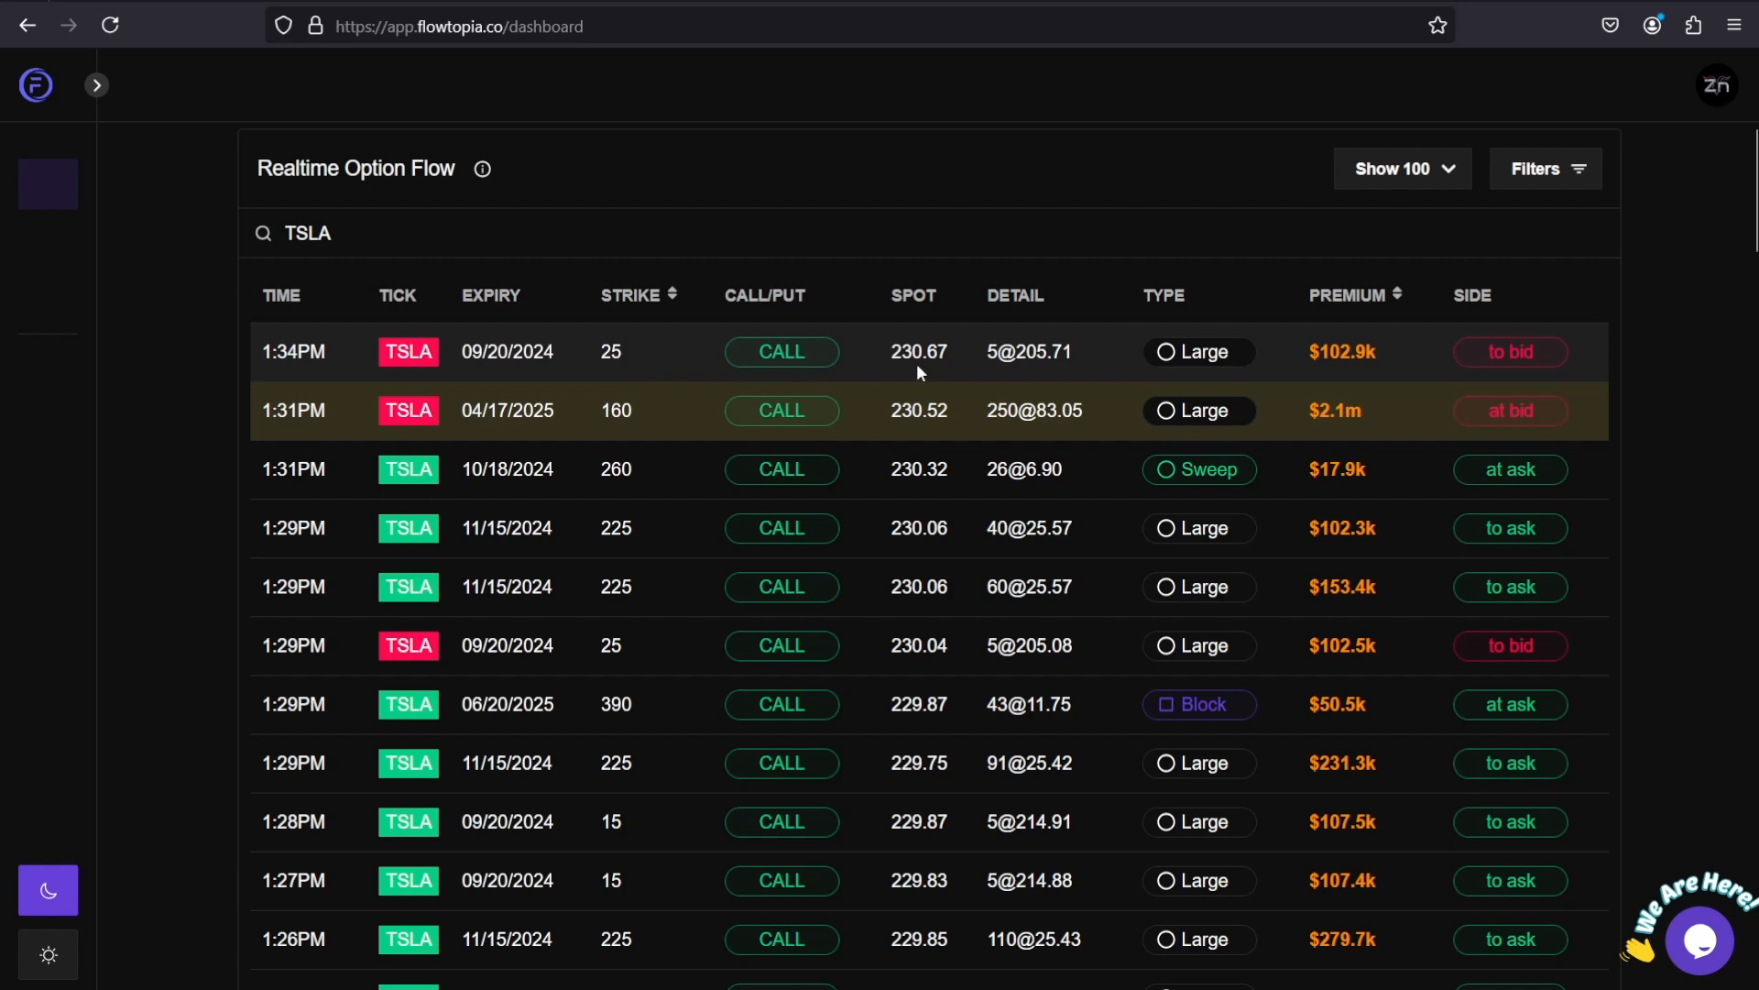
{"action": "mouse_move", "coordinate": [915, 365]}
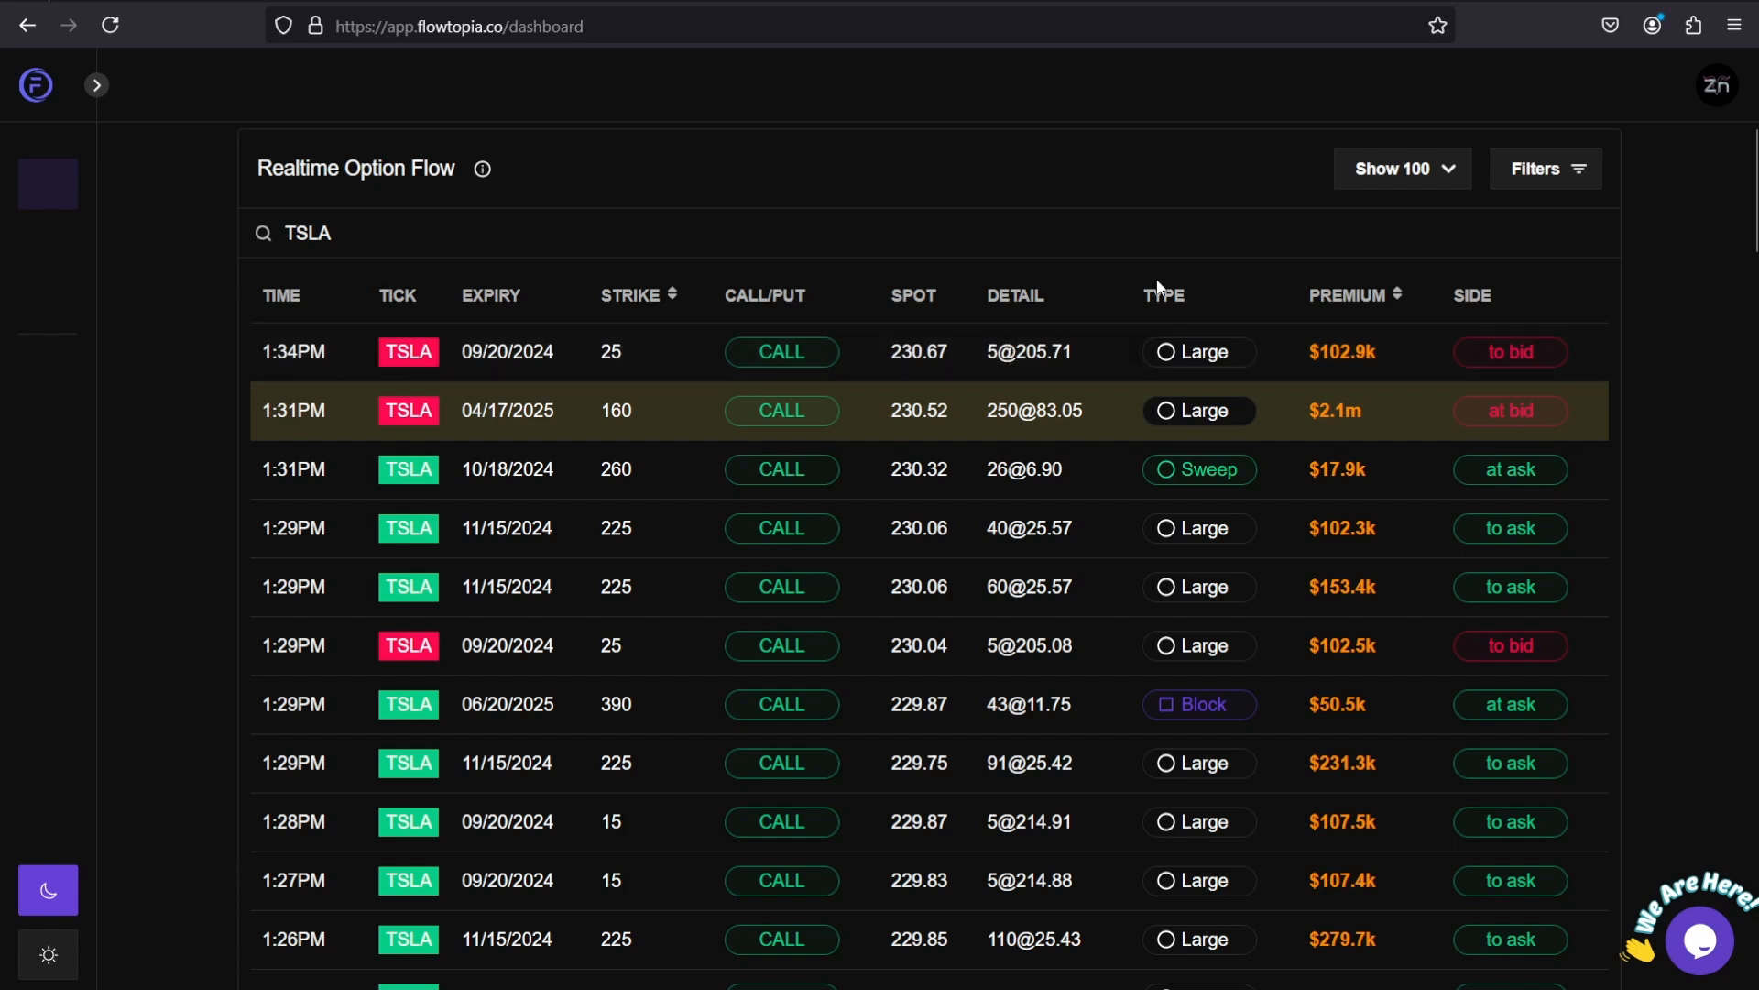
{"action": "mouse_move", "coordinate": [1209, 316]}
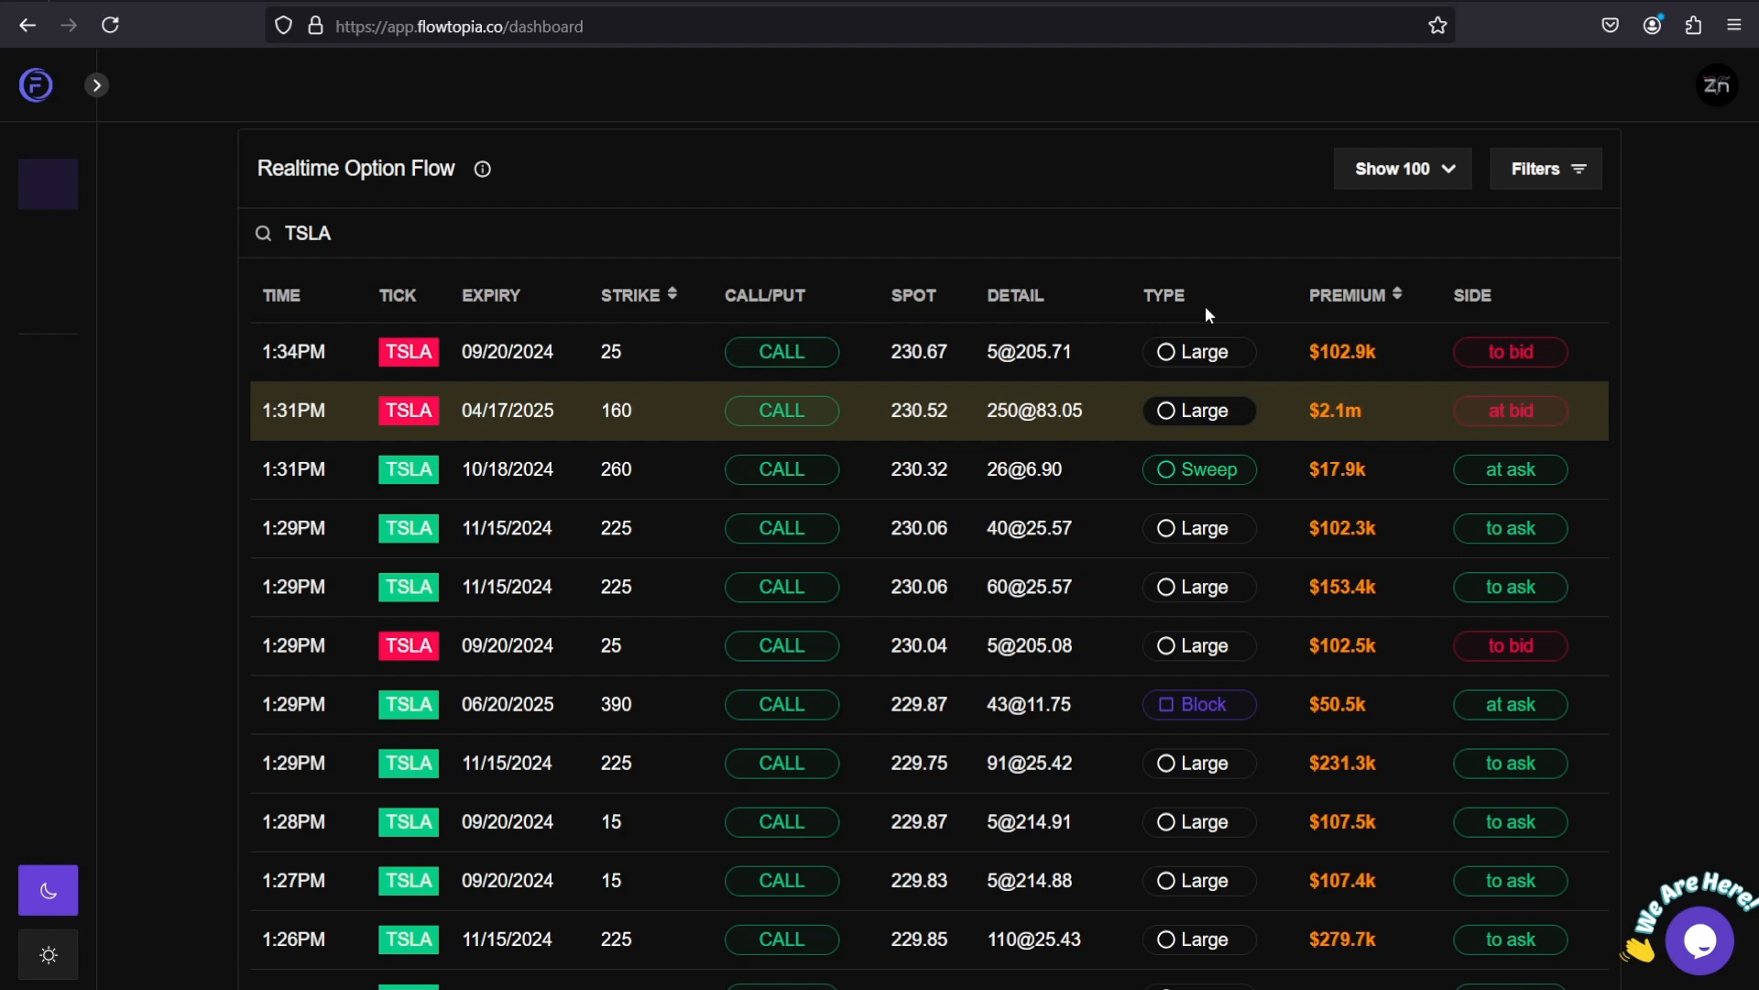
{"action": "mouse_move", "coordinate": [1056, 305]}
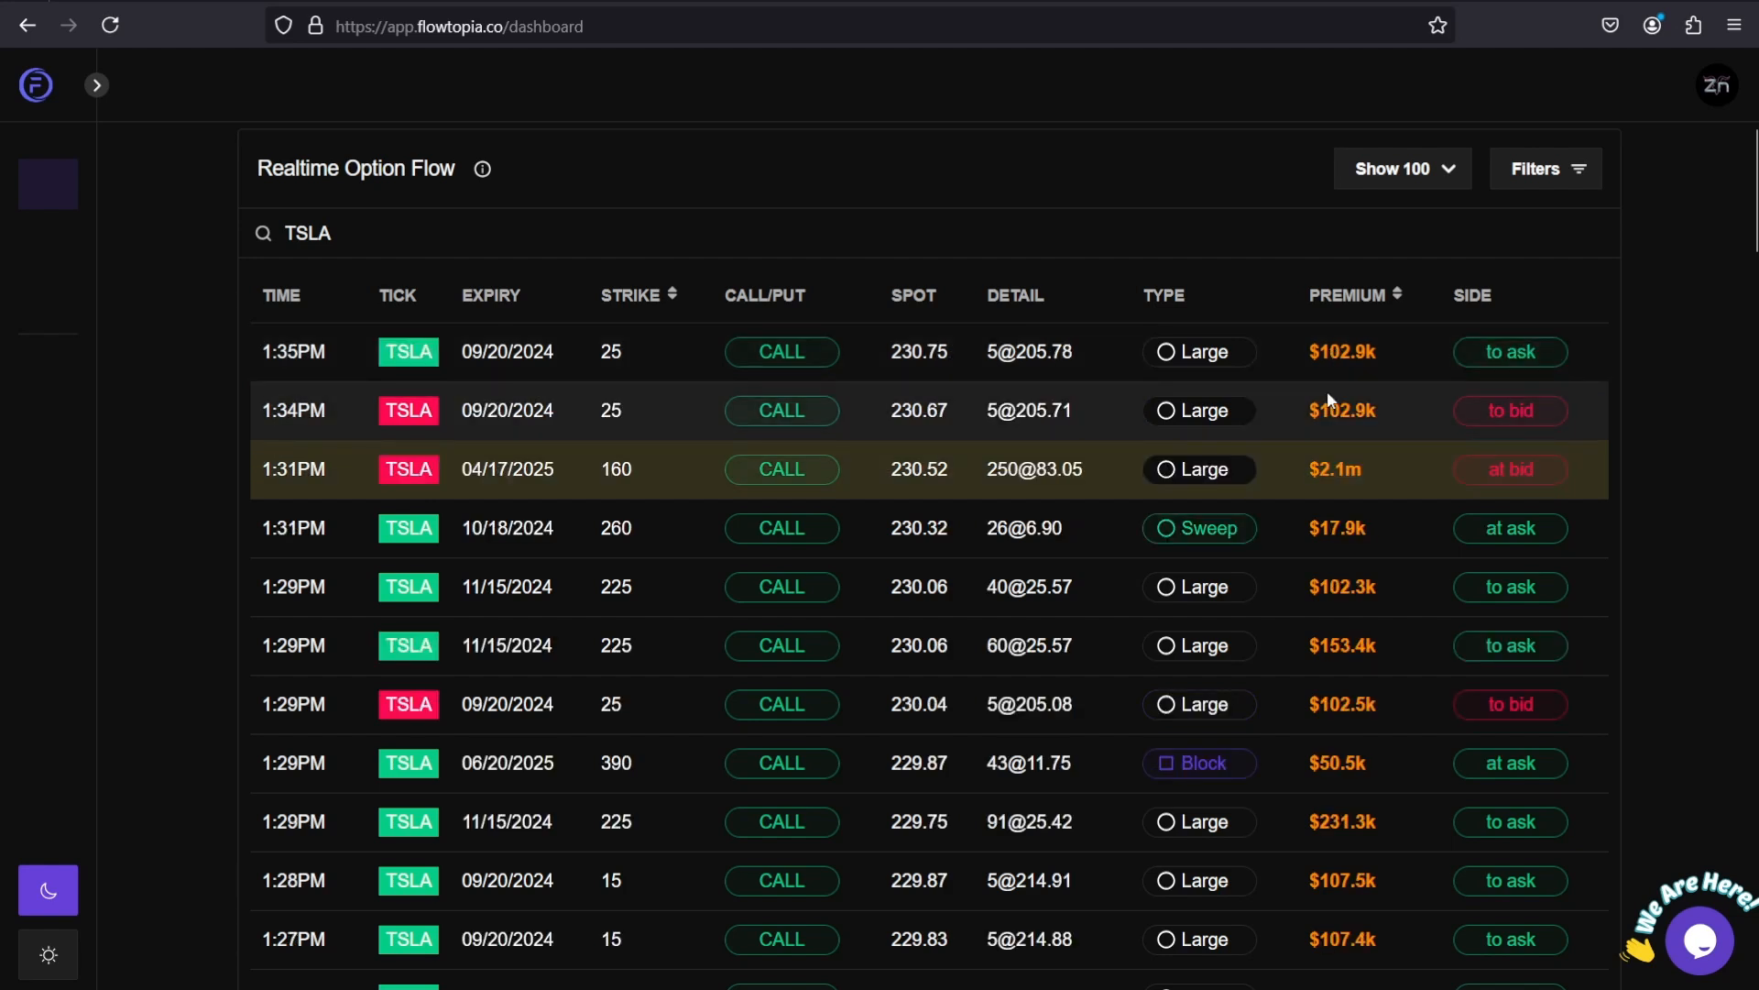
{"action": "mouse_move", "coordinate": [1543, 430]}
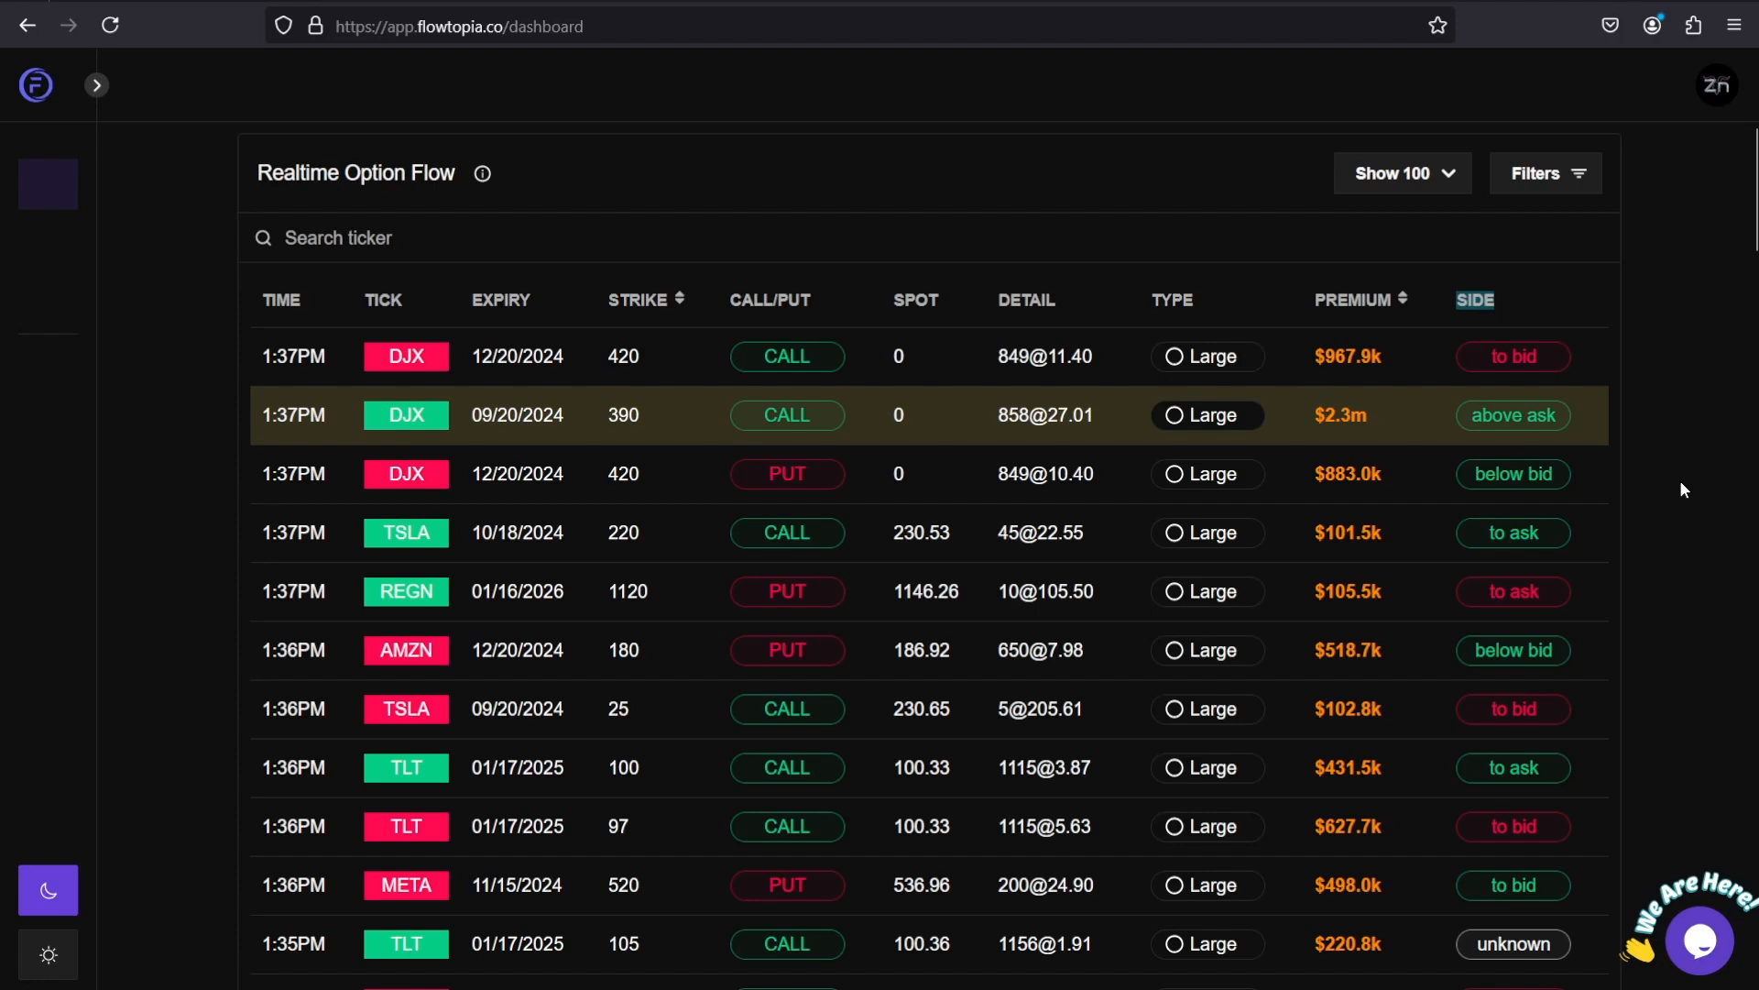
{"action": "mouse_move", "coordinate": [1454, 315]}
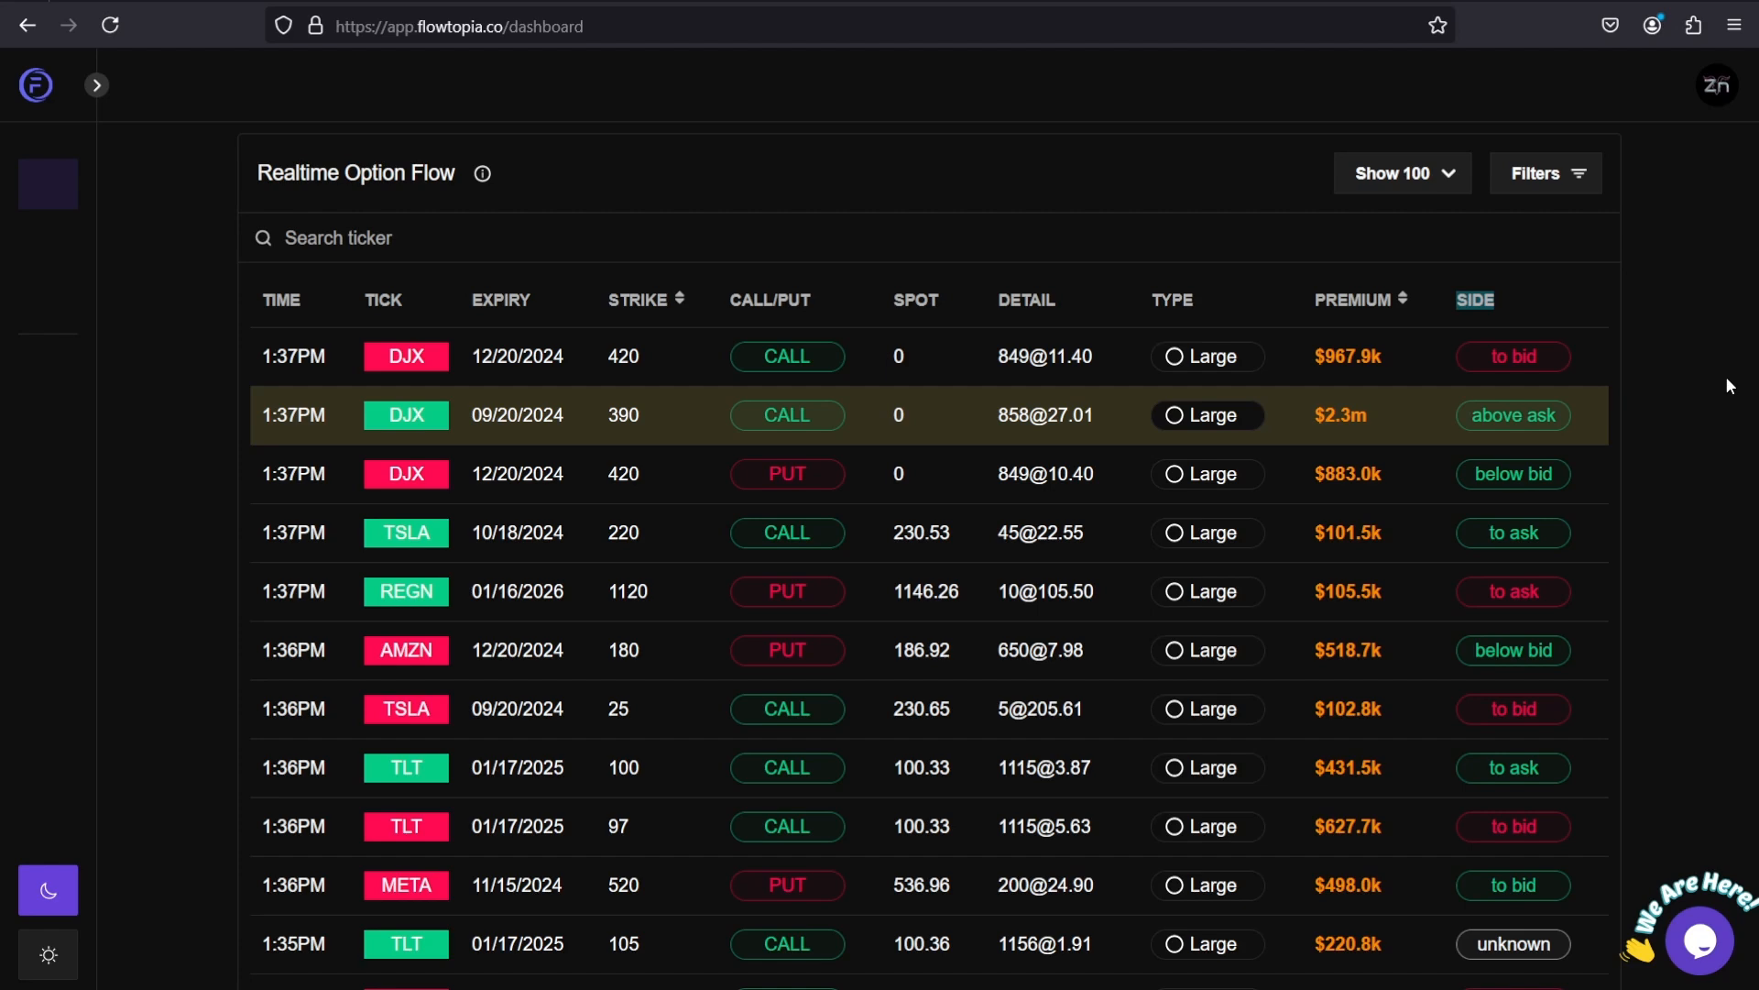
Step: Scroll down the option flow to the older 1:32PM–1:33PM trade rows
{"action": "scroll", "scroll_direction": "down", "scroll_amount": 3}
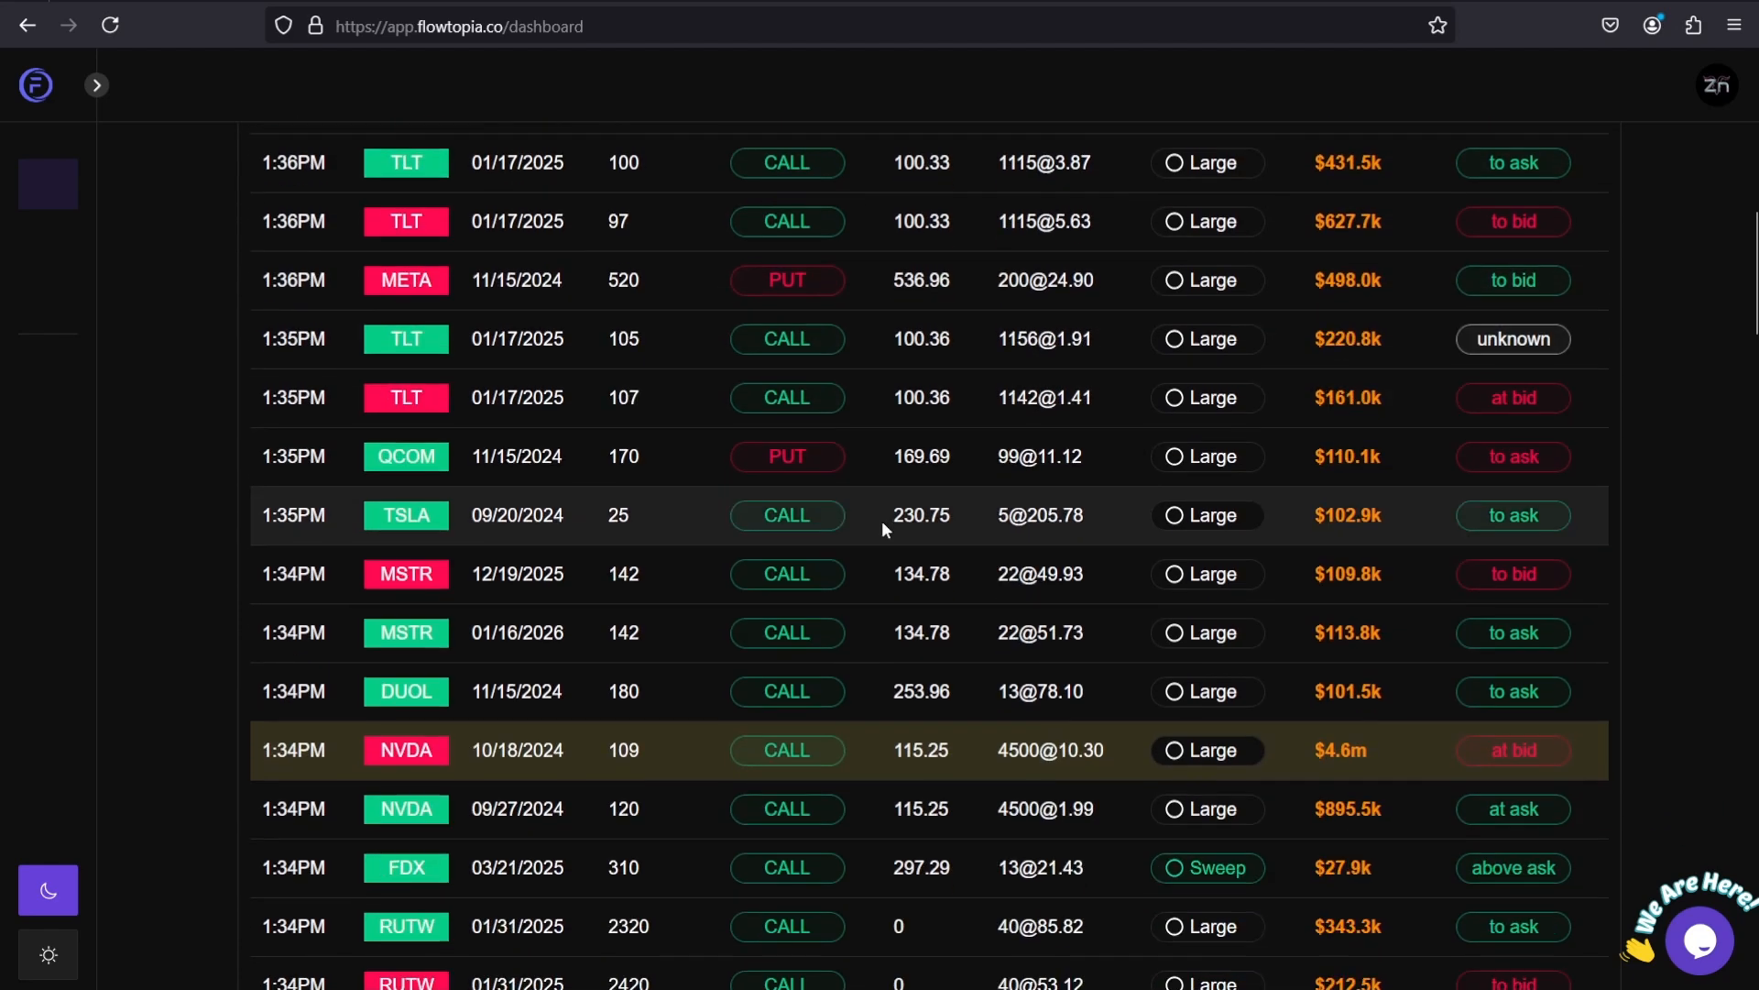
{"action": "scroll", "scroll_direction": "down", "scroll_amount": 3}
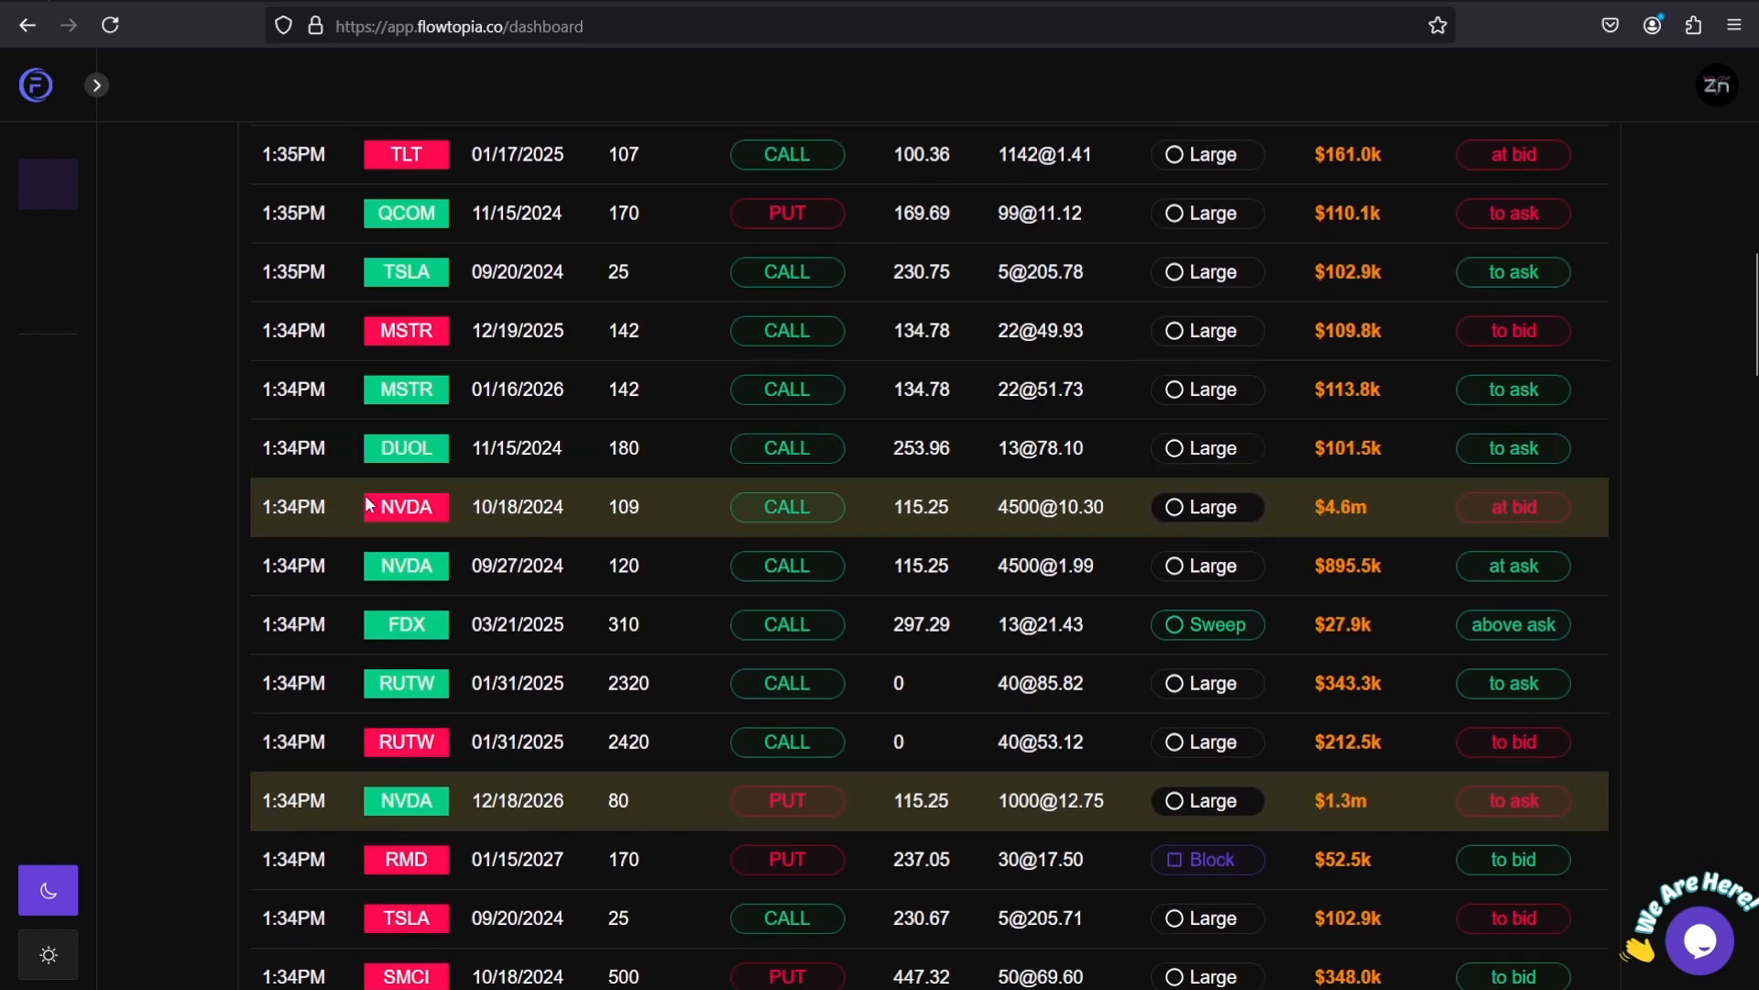
{"action": "mouse_move", "coordinate": [470, 517]}
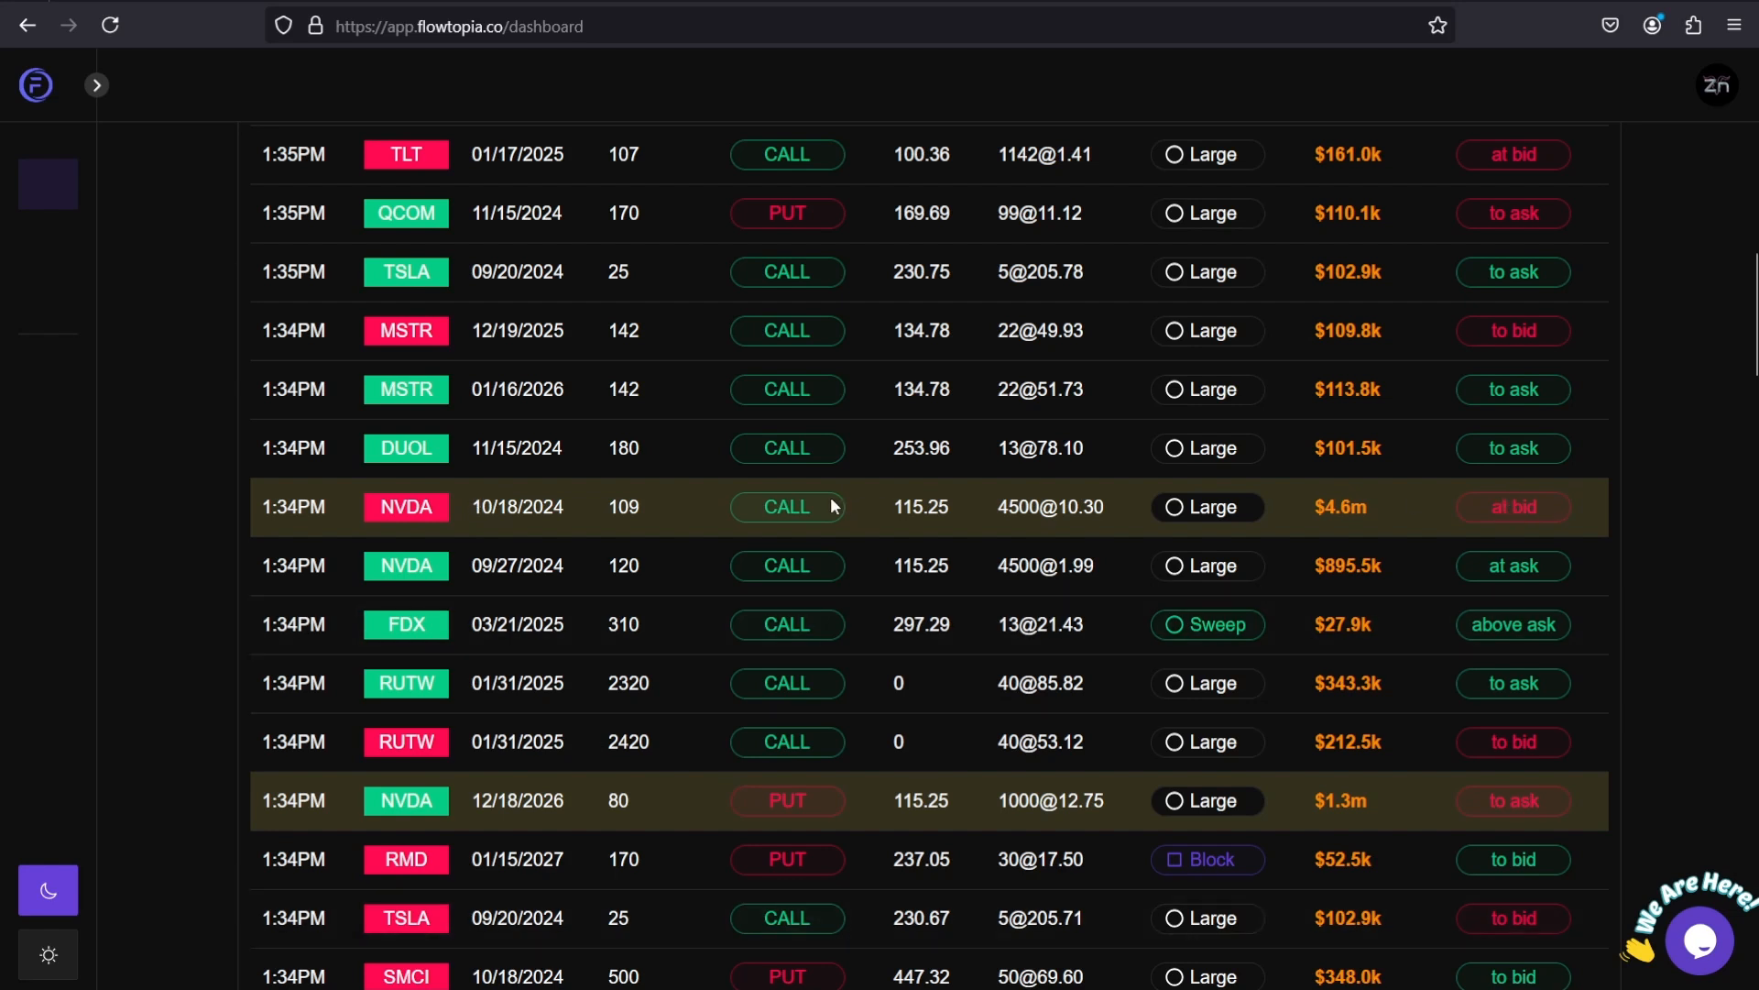
{"action": "mouse_move", "coordinate": [448, 514]}
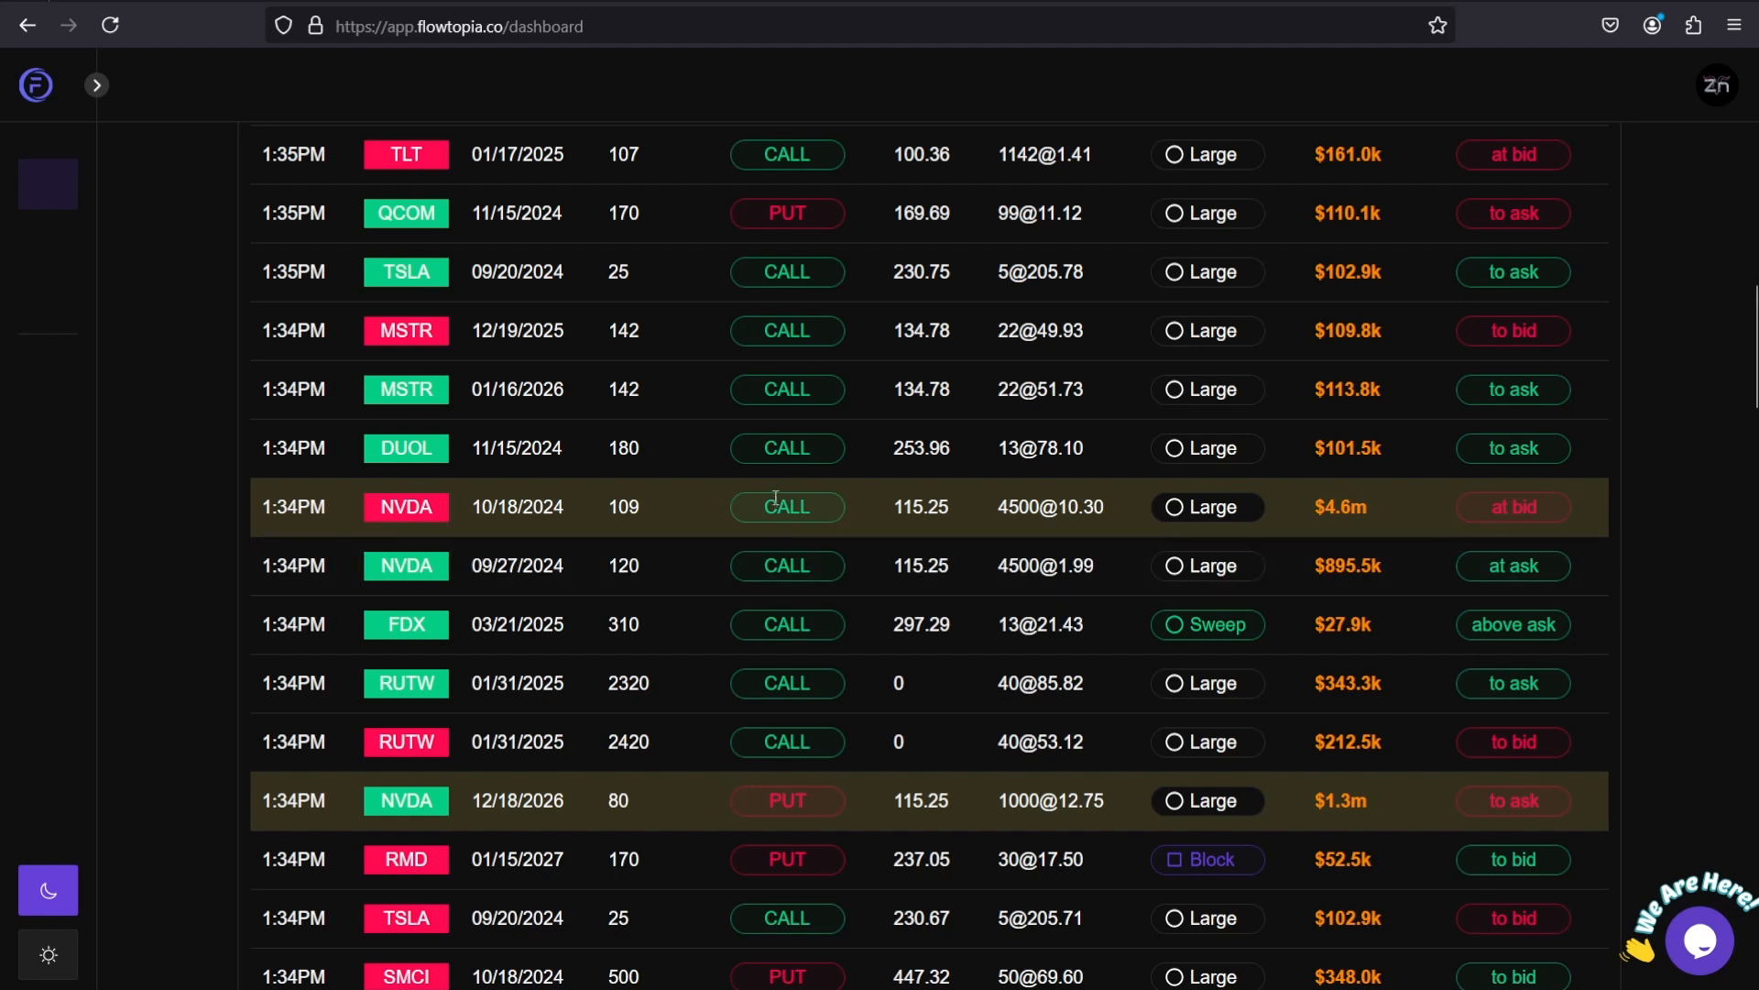
{"action": "mouse_move", "coordinate": [775, 501]}
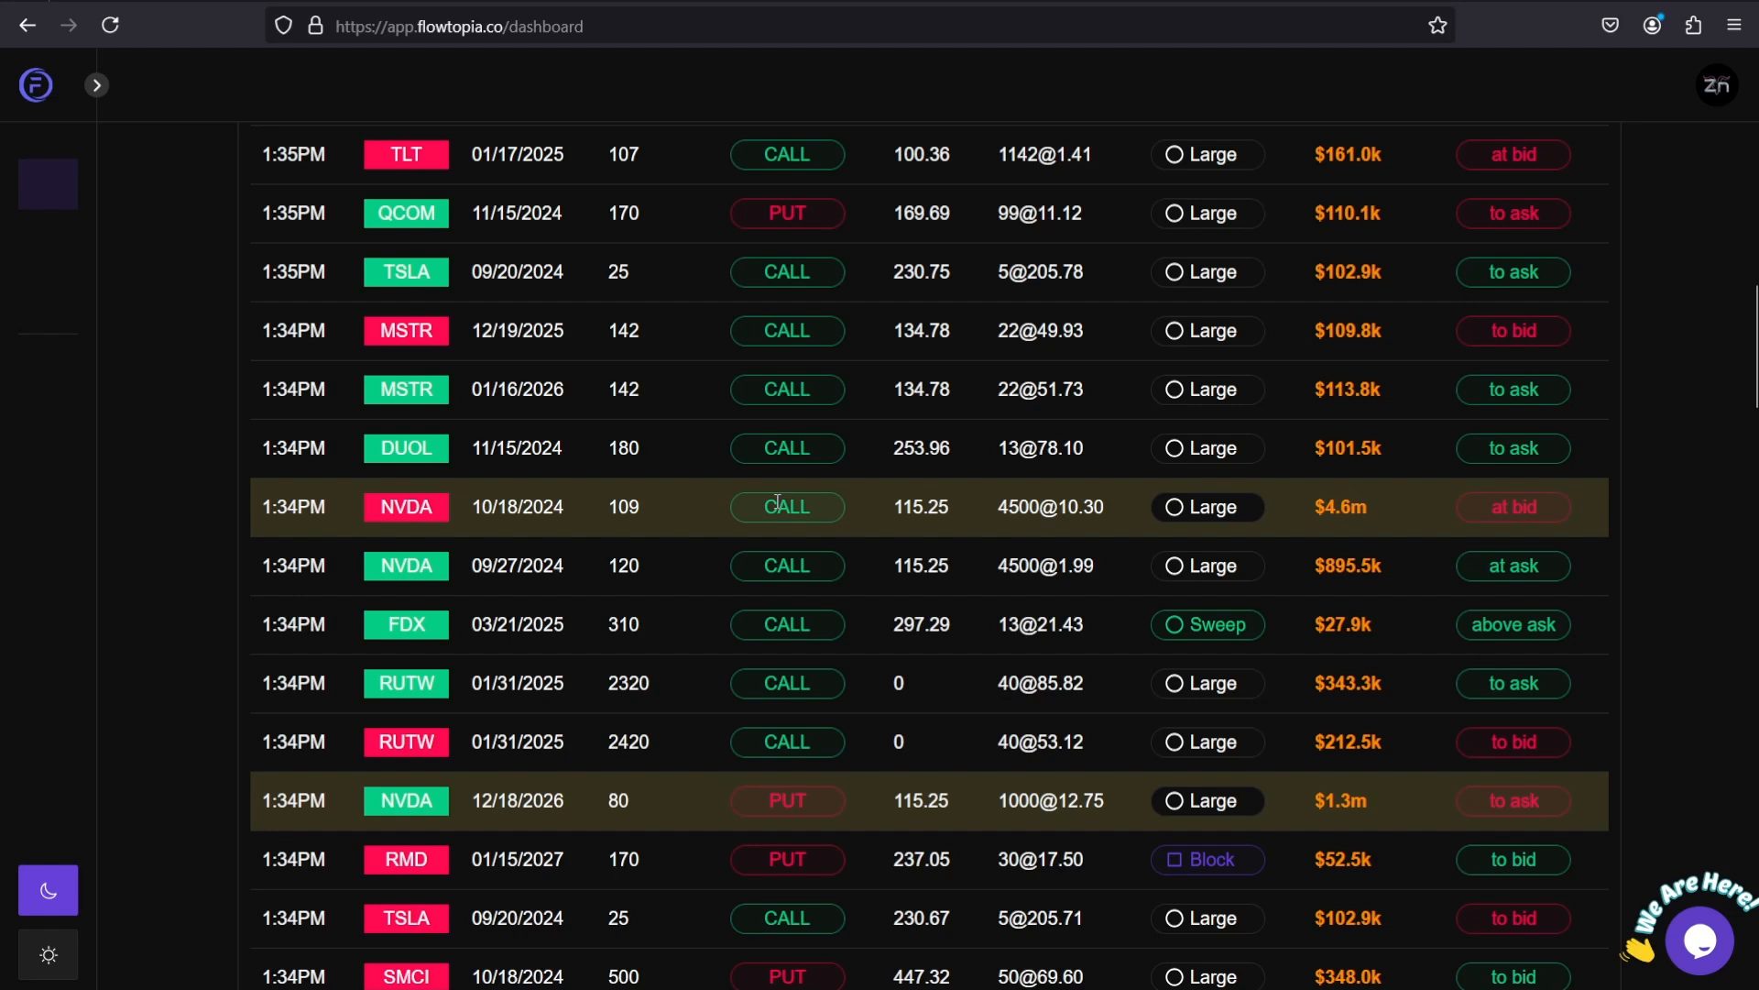
{"action": "mouse_move", "coordinate": [1480, 530]}
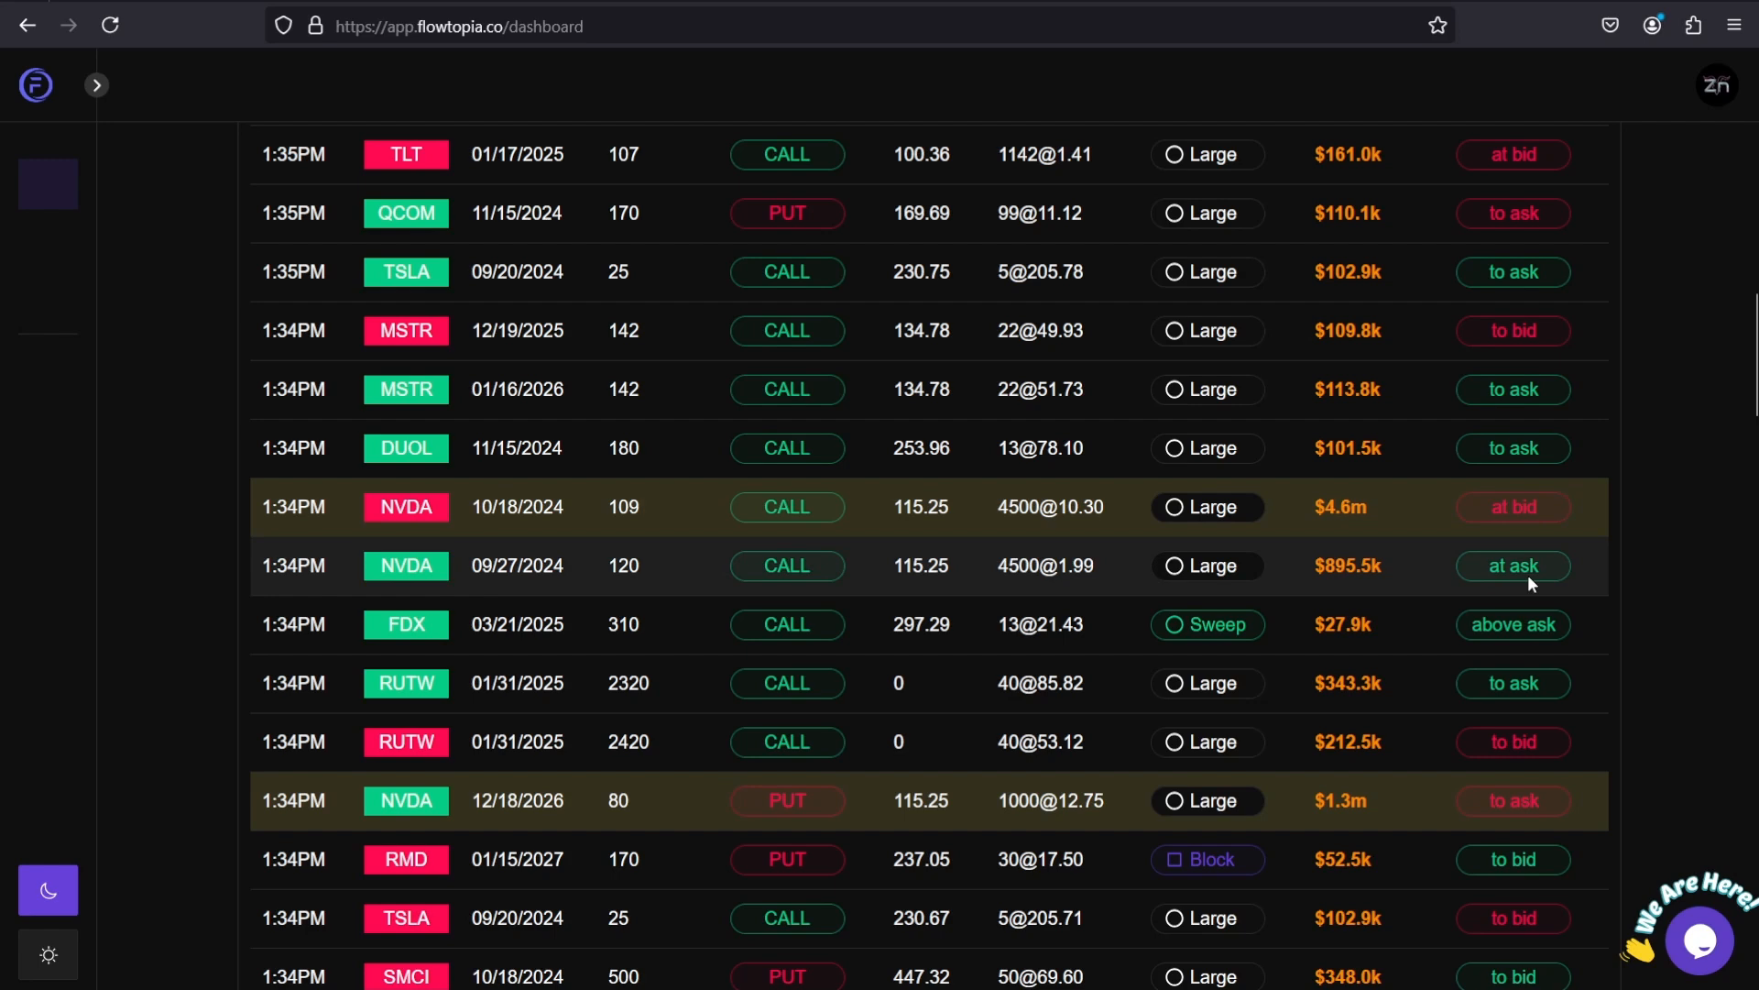
{"action": "scroll", "scroll_direction": "down", "scroll_amount": 3}
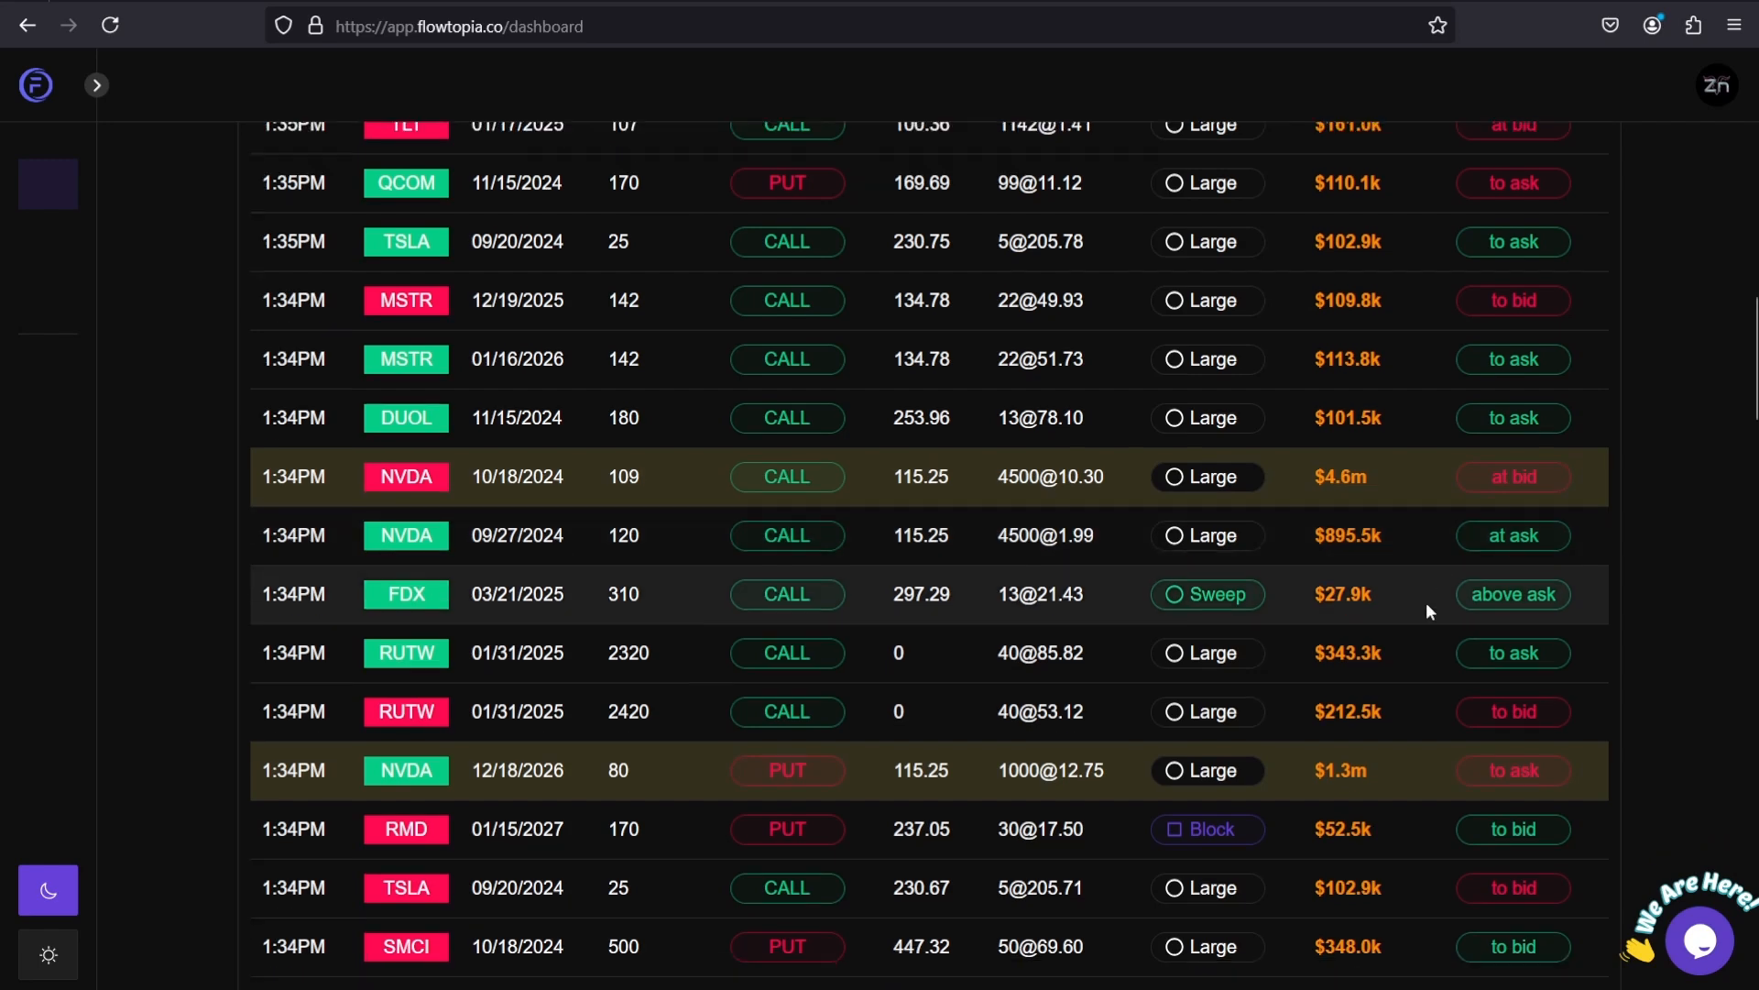
{"action": "scroll", "scroll_direction": "down", "scroll_amount": 3}
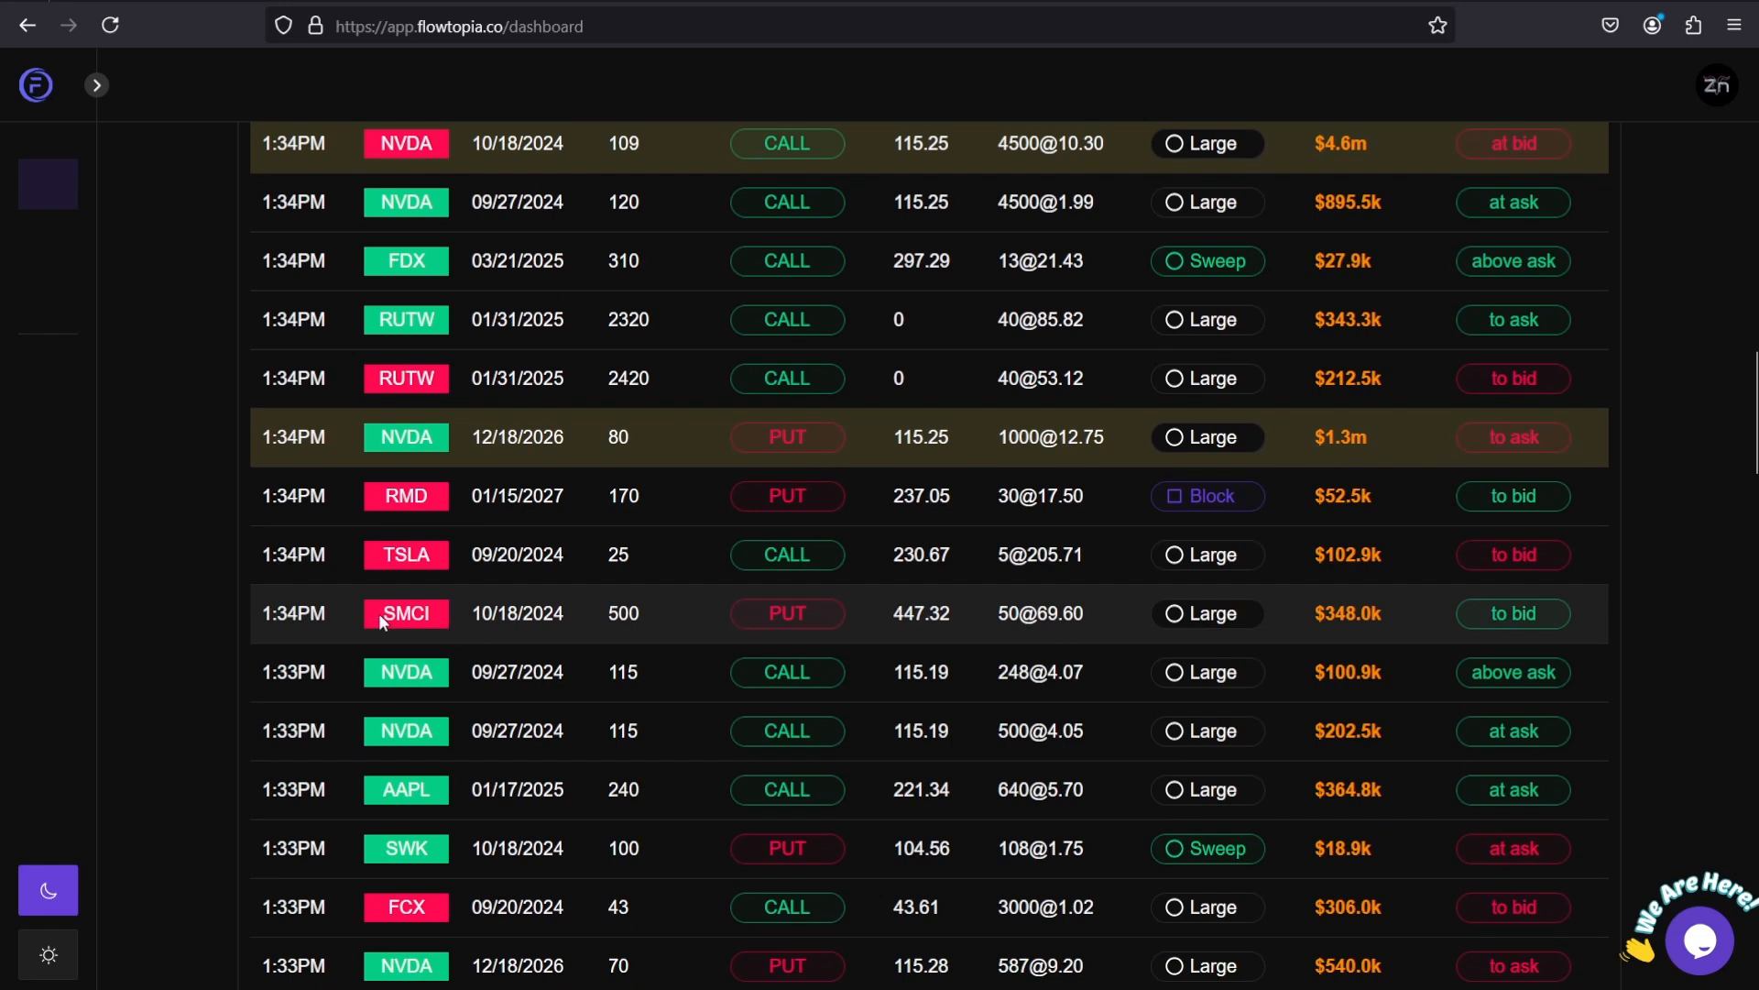
{"action": "mouse_move", "coordinate": [660, 617]}
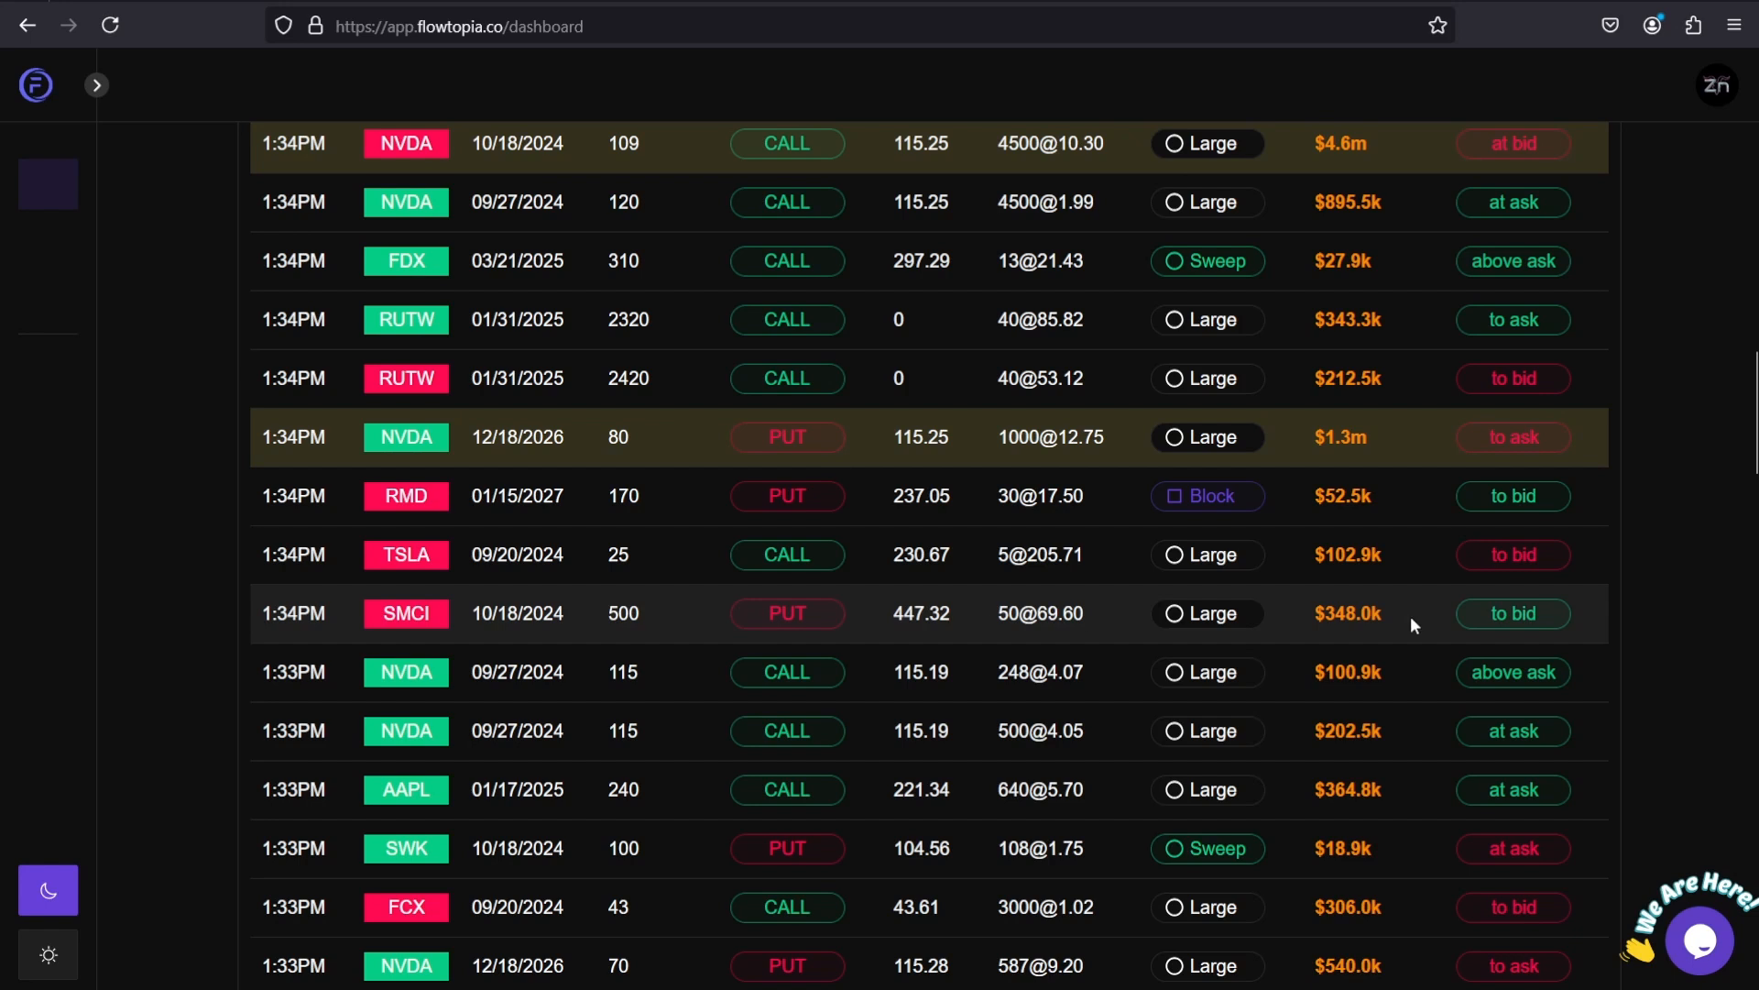
{"action": "mouse_move", "coordinate": [1487, 623]}
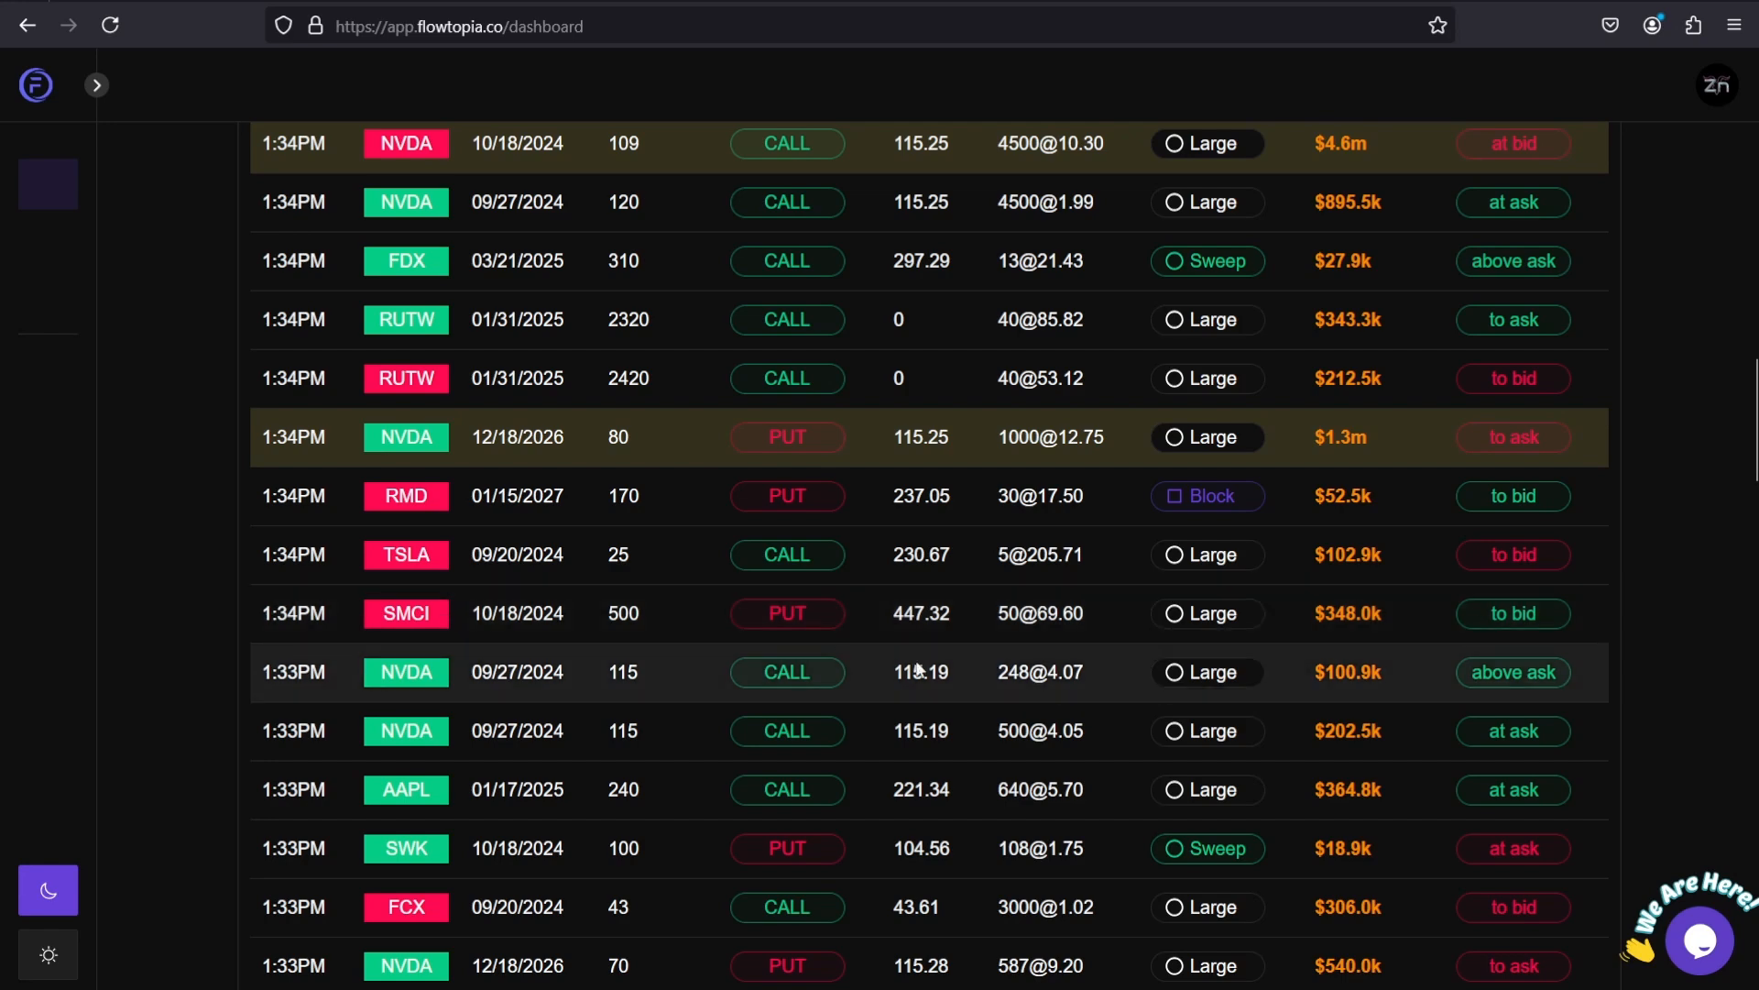
{"action": "scroll", "scroll_direction": "down", "scroll_amount": 3}
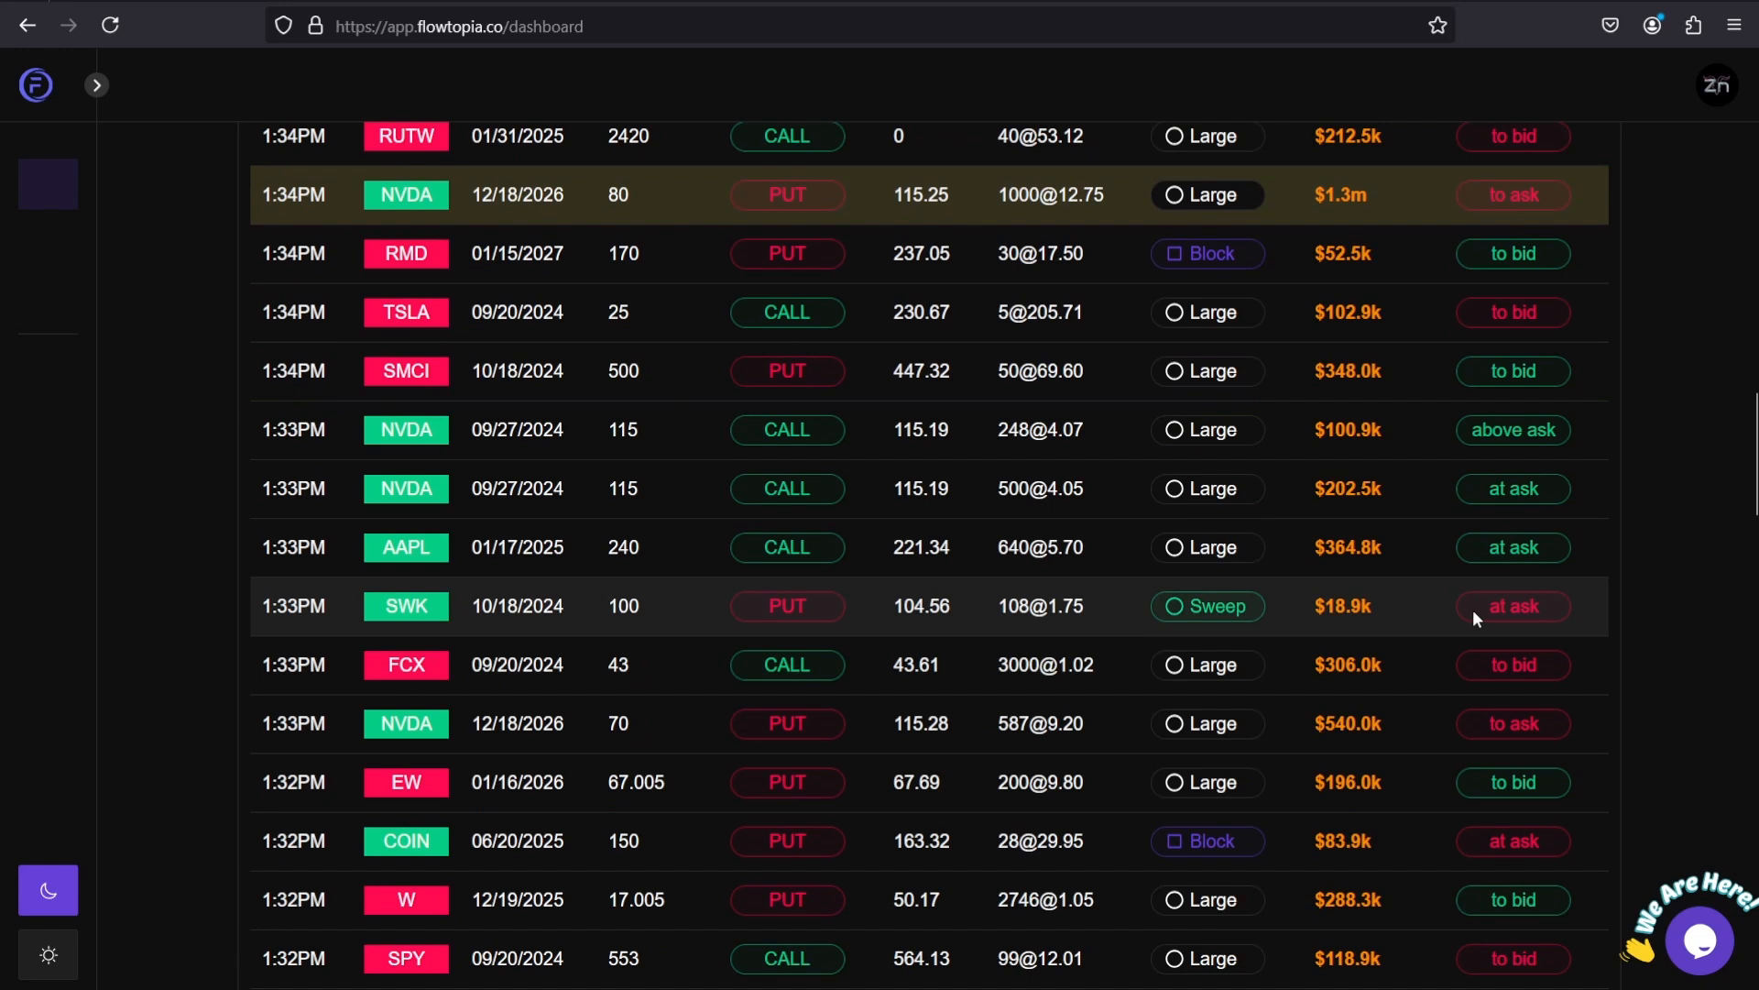
{"action": "mouse_move", "coordinate": [390, 606]}
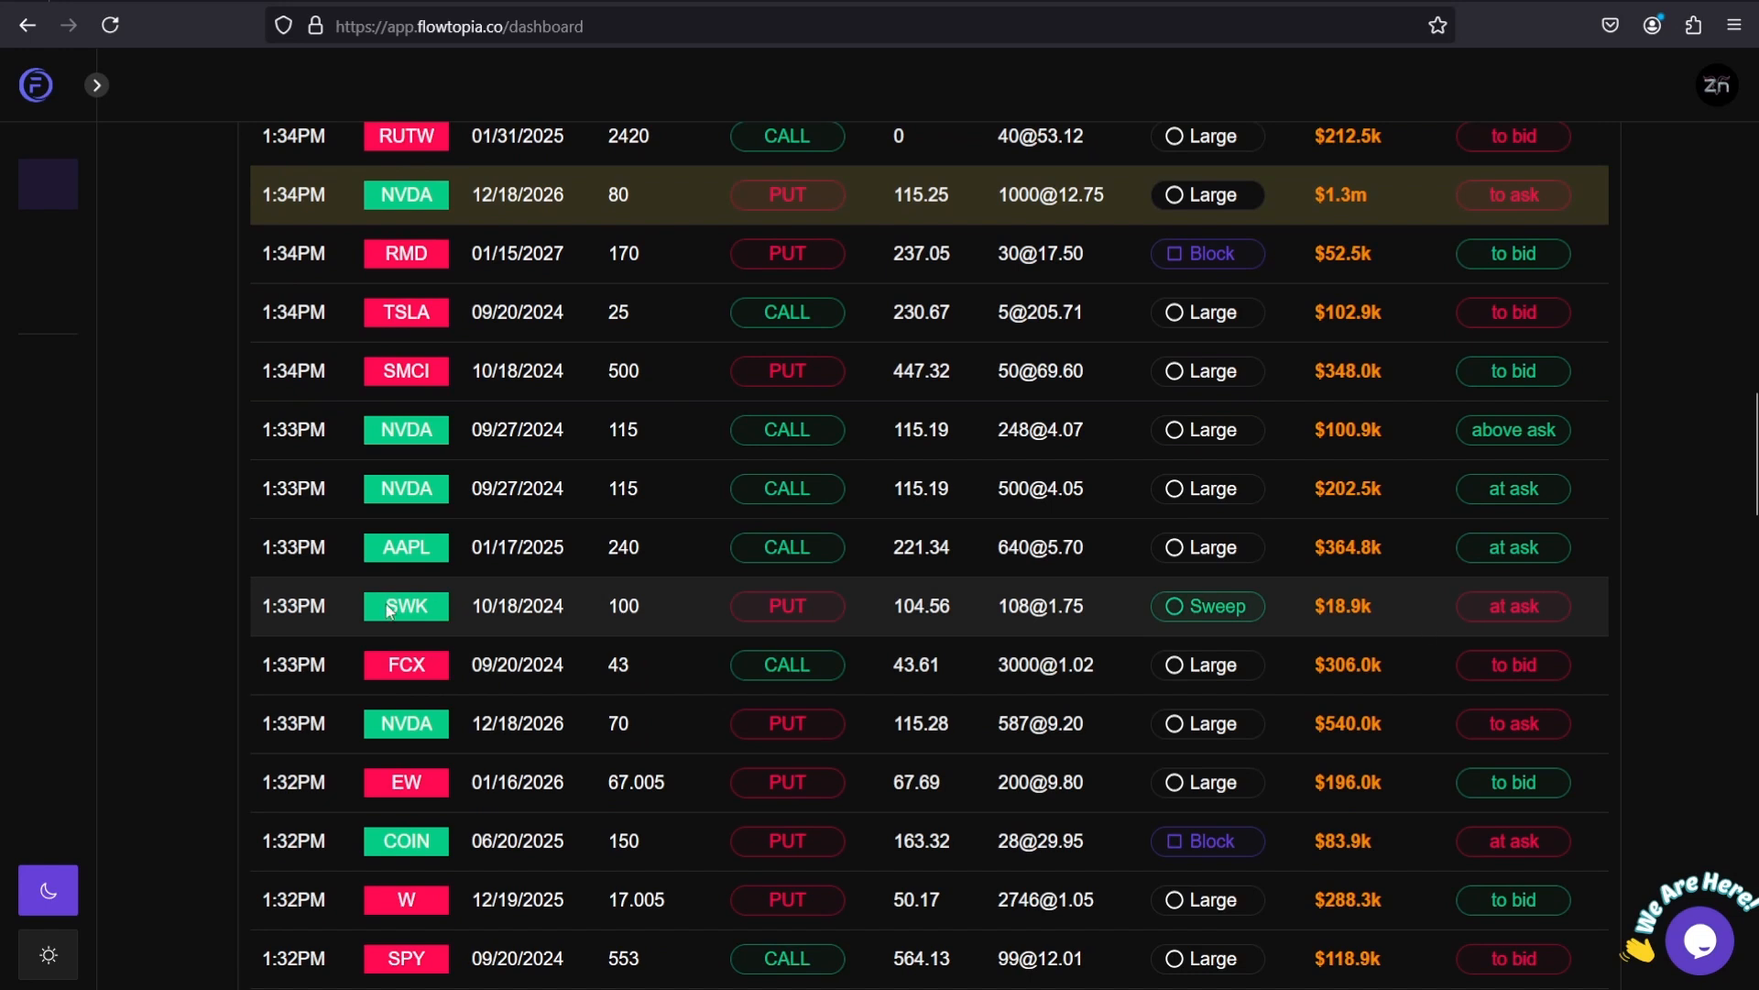
{"action": "mouse_move", "coordinate": [649, 604]}
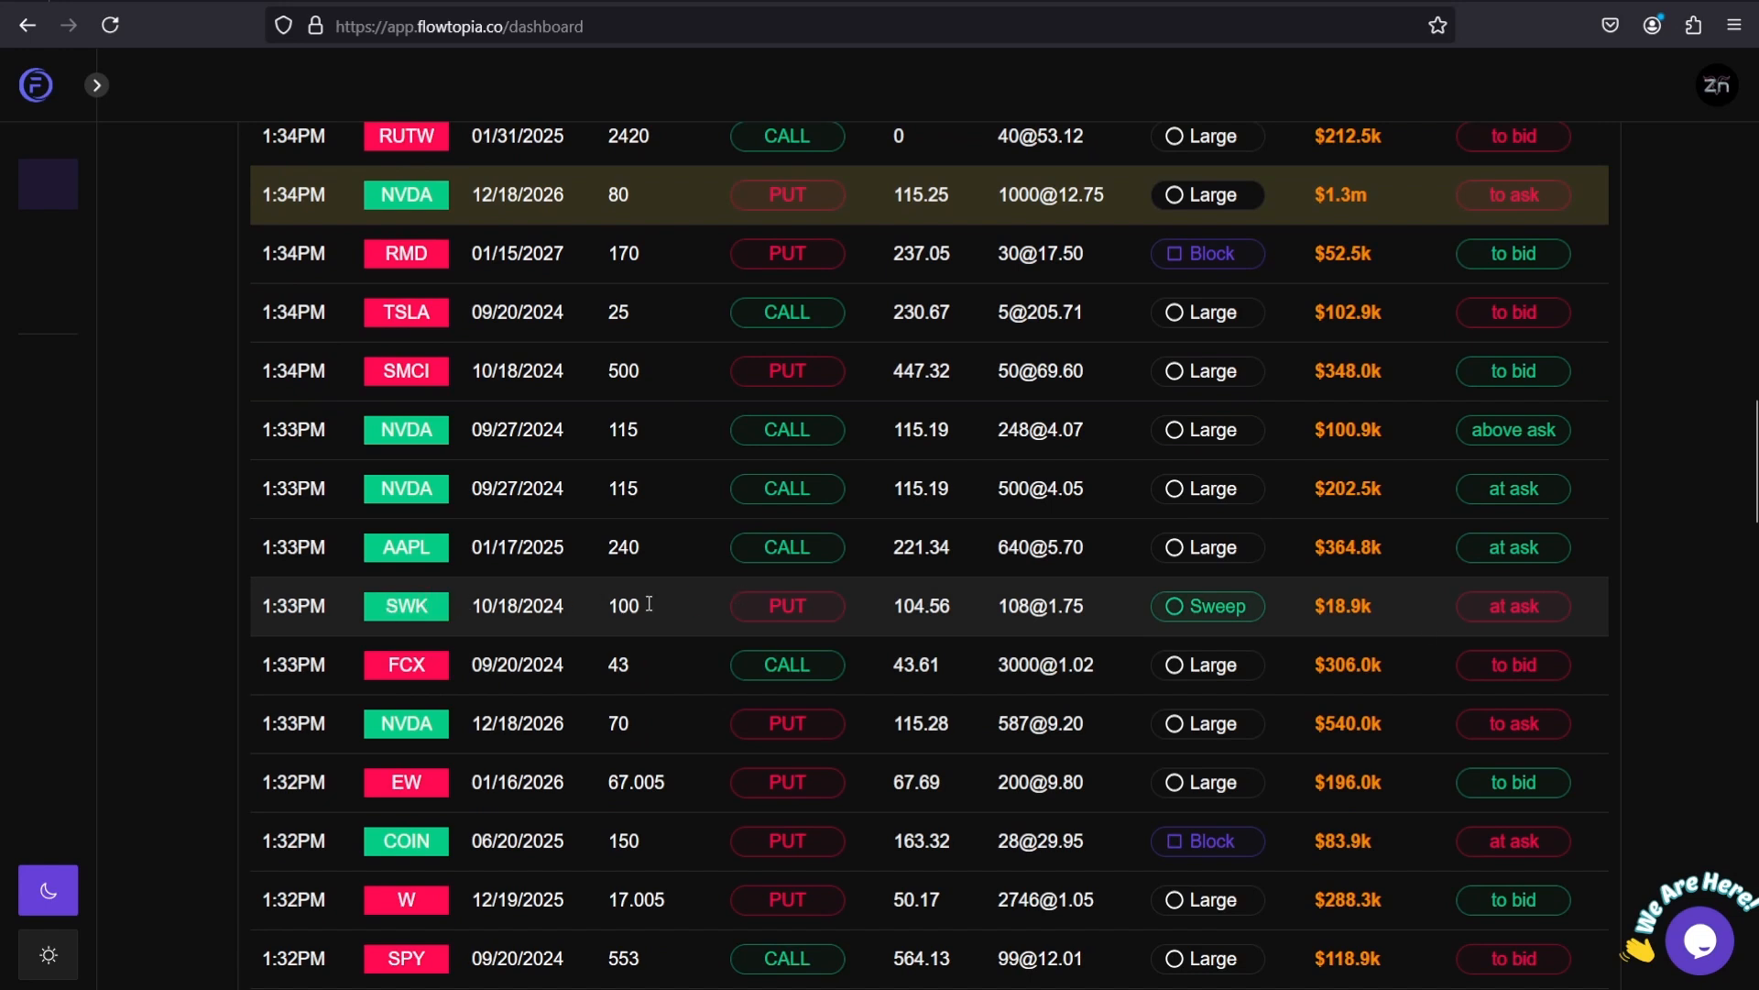
{"action": "mouse_move", "coordinate": [438, 609]}
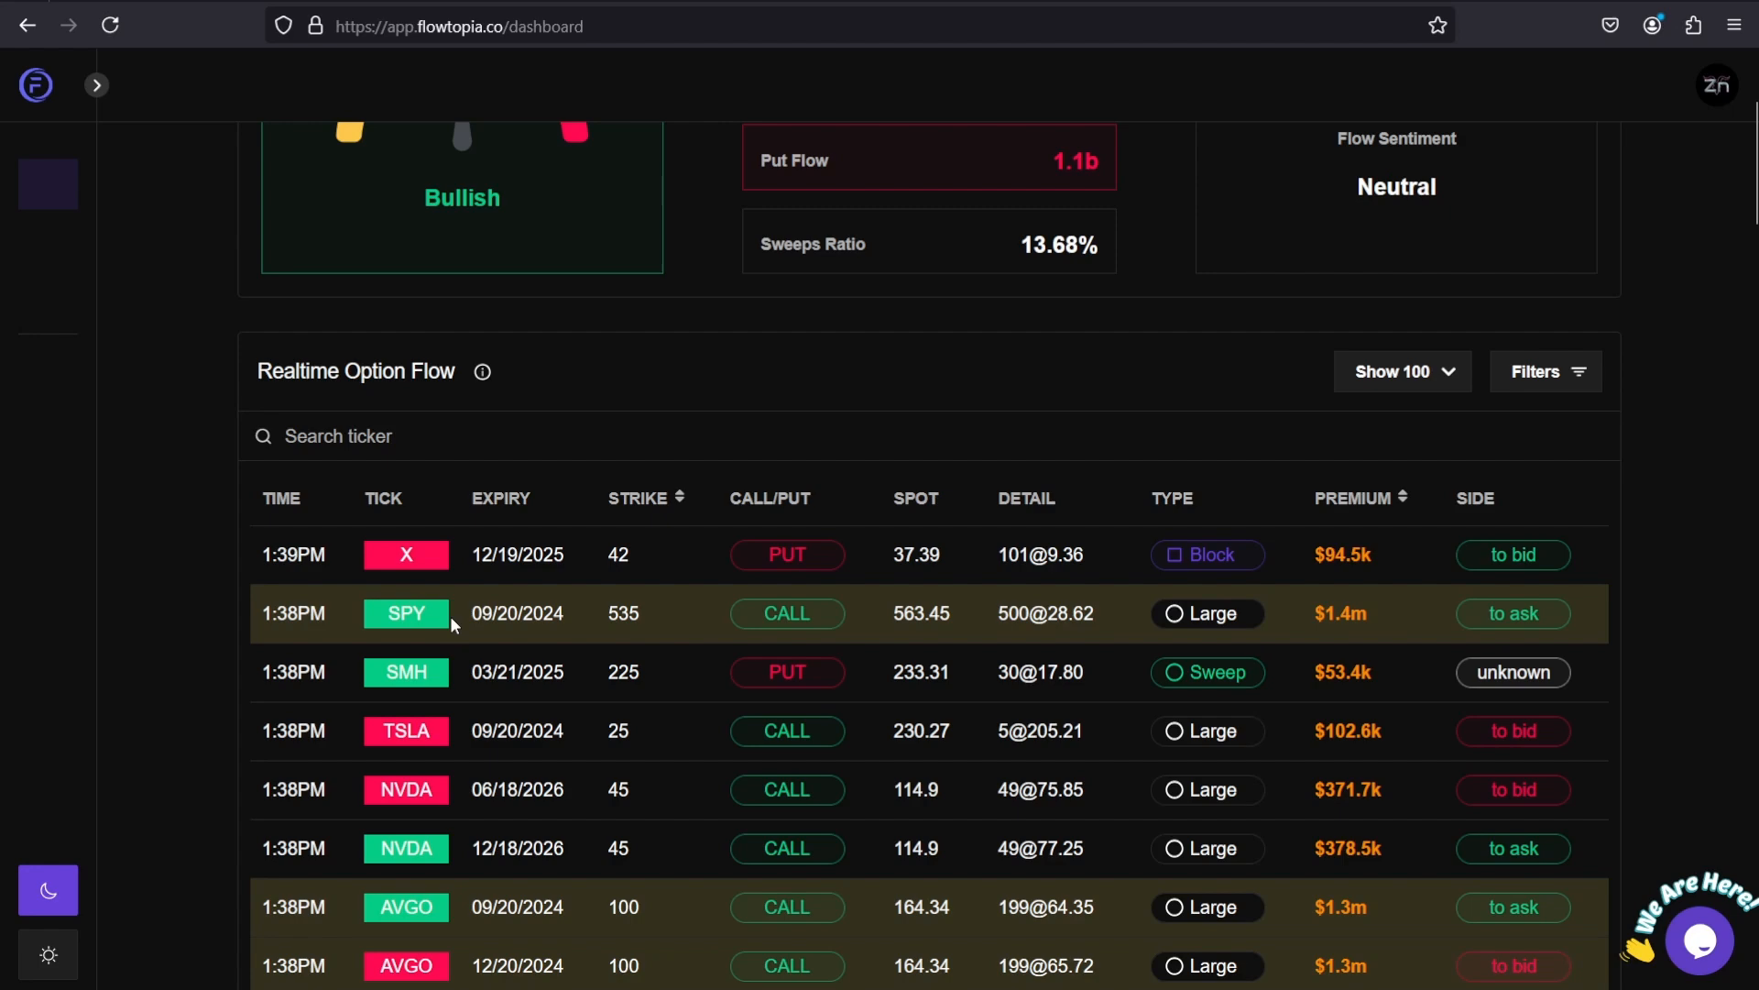
Step: Scroll the TSLA-filtered option flow to the 1:06PM–1:12PM call trades
{"action": "scroll", "scroll_direction": "down", "scroll_amount": 3}
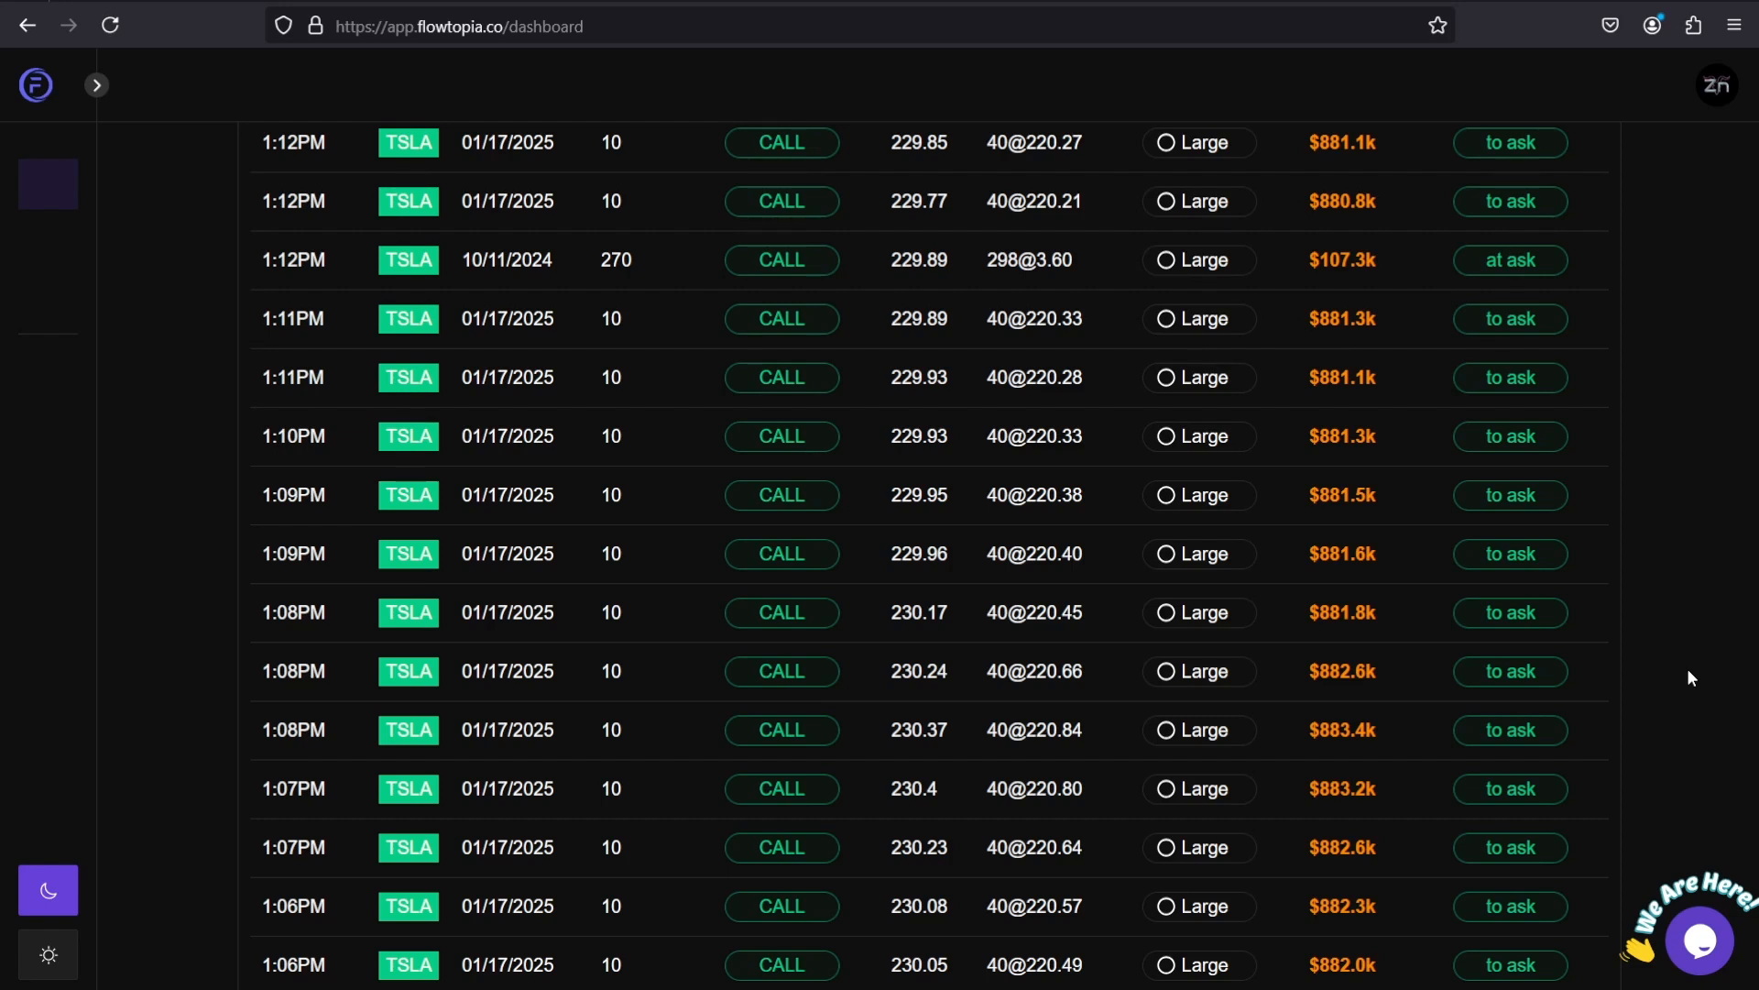
{"action": "mouse_move", "coordinate": [415, 606]}
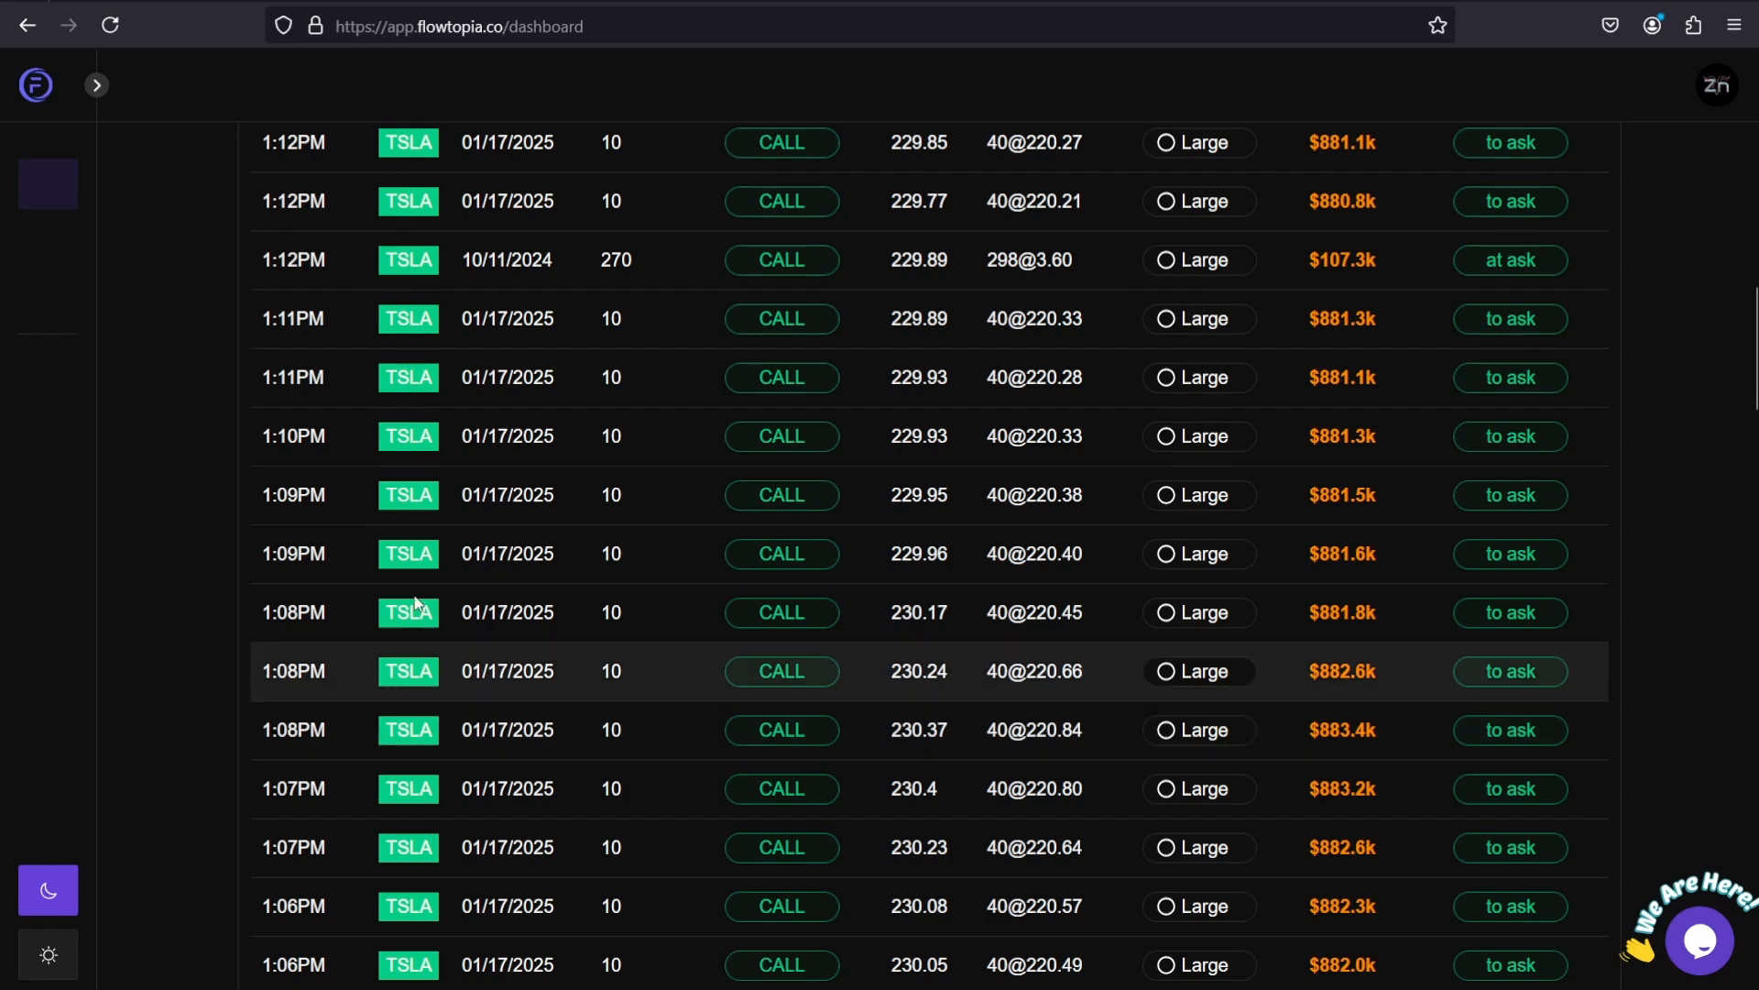
{"action": "mouse_move", "coordinate": [1485, 242]}
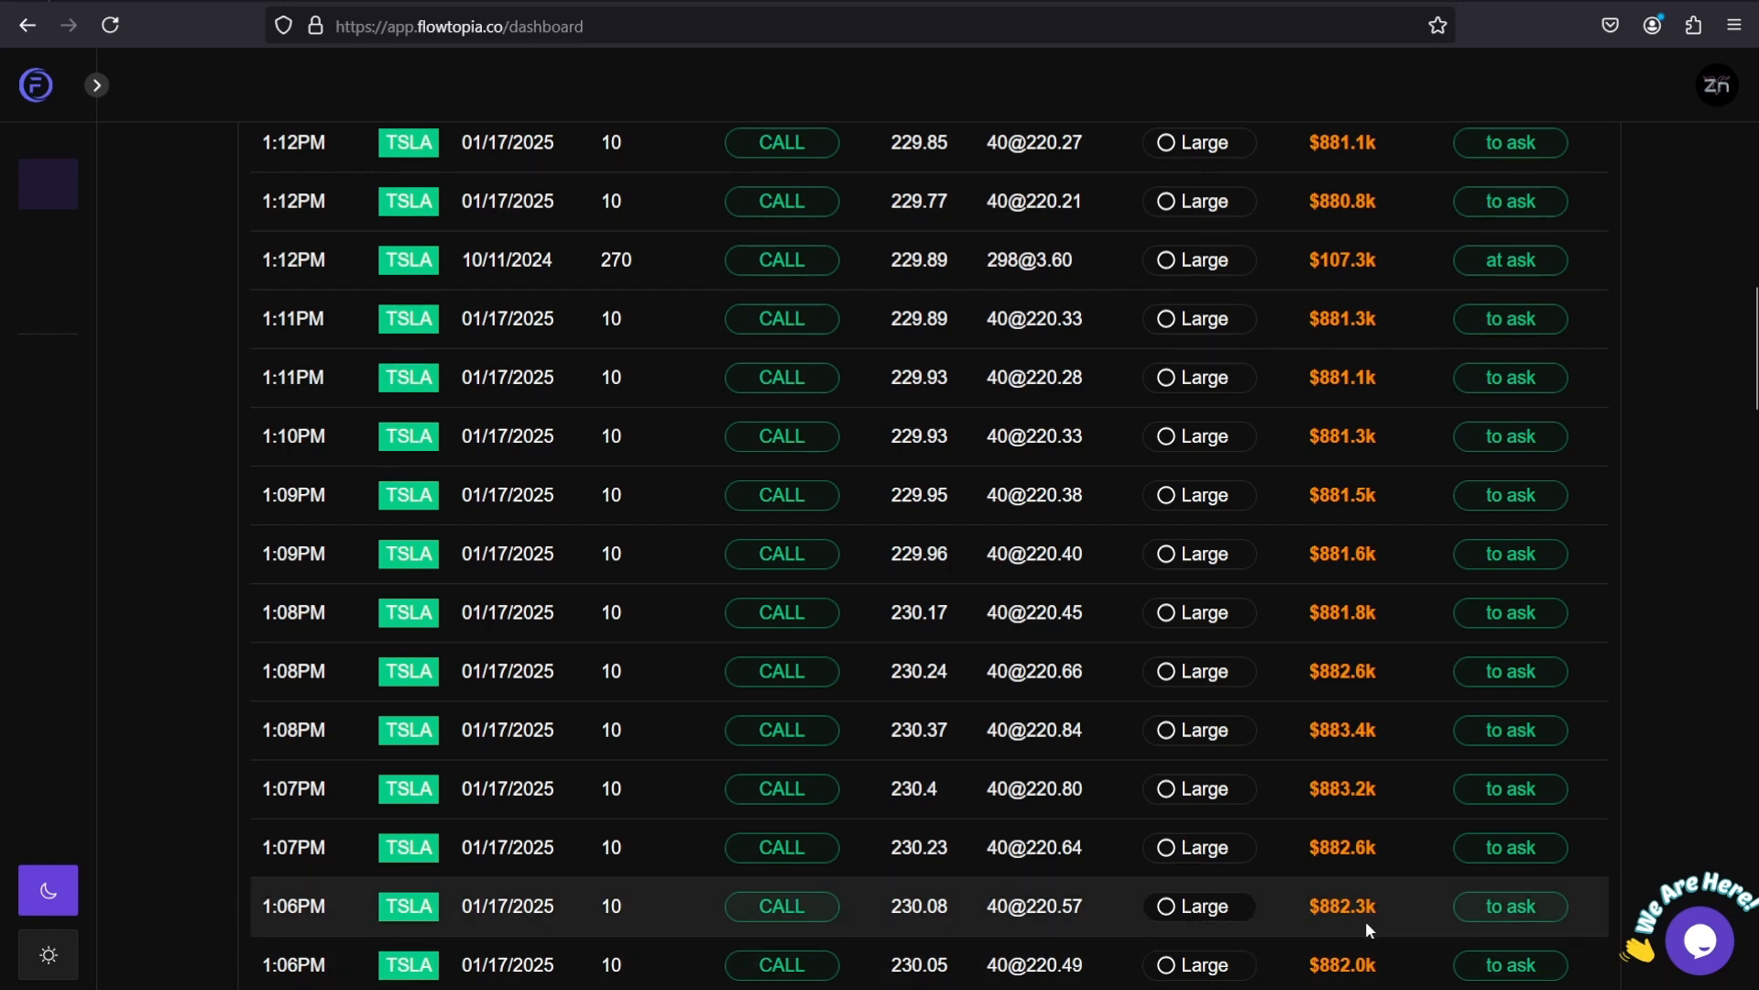
{"action": "mouse_move", "coordinate": [1729, 701]}
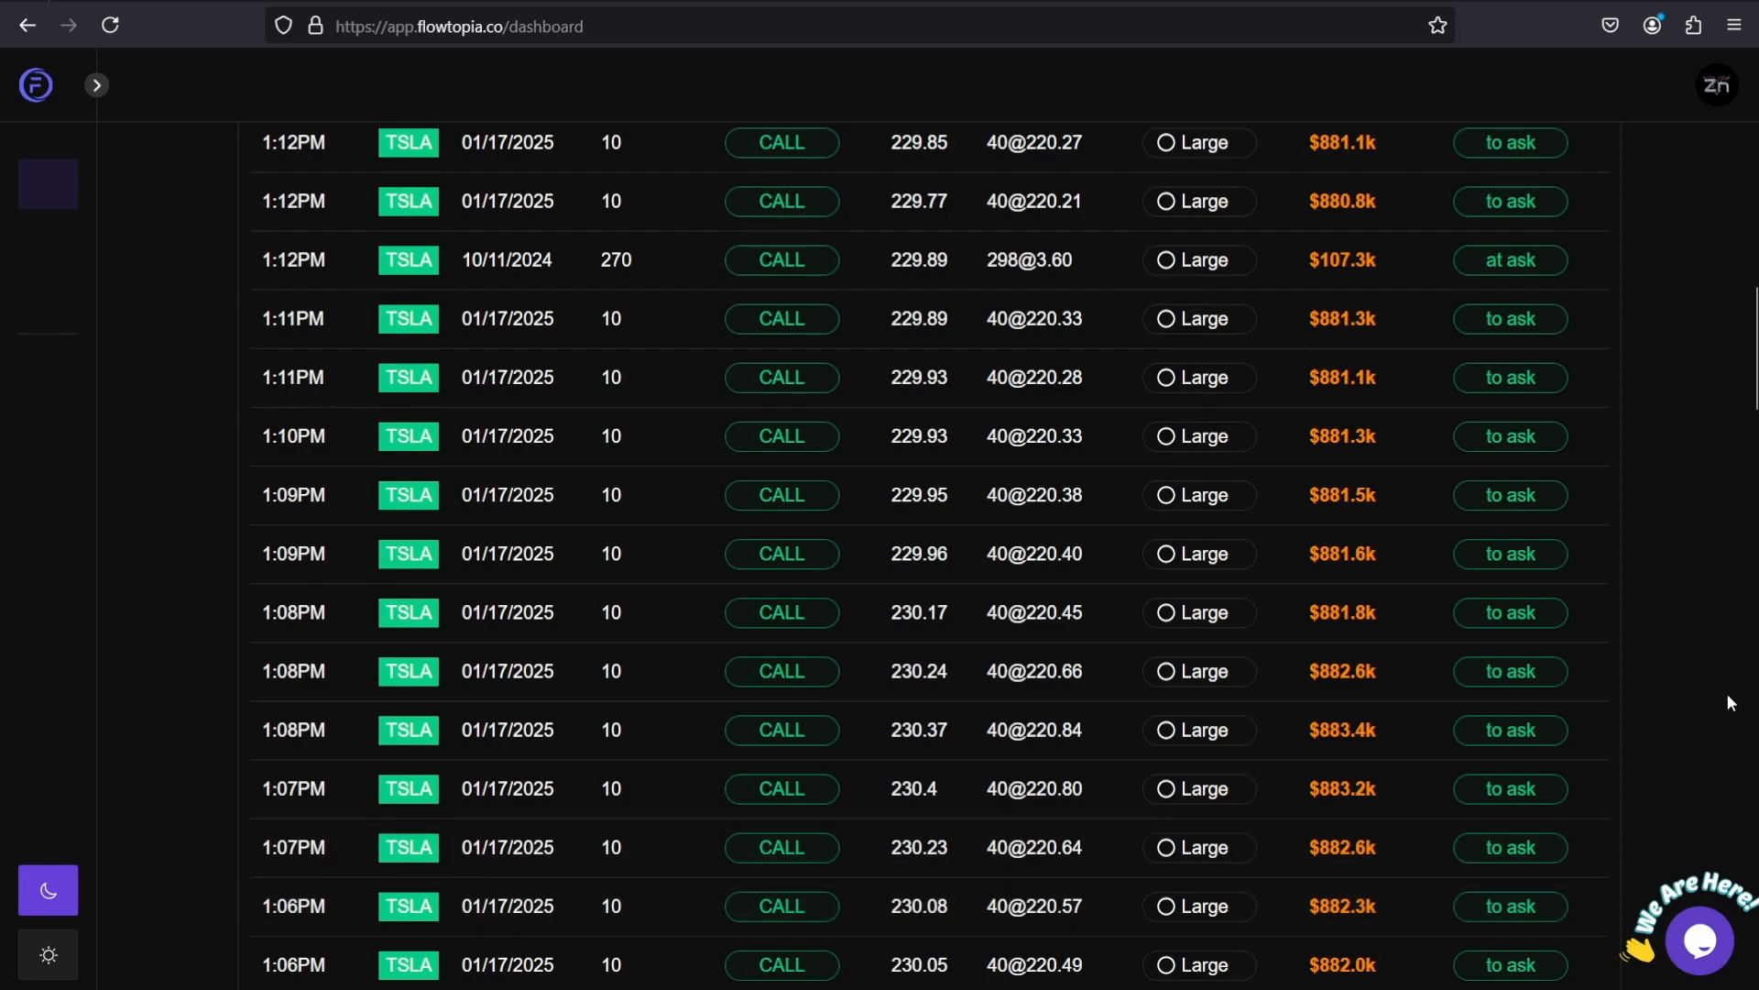
Step: Scroll the TSLA option flow down to the 12:19PM–12:57PM entries
{"action": "scroll", "scroll_direction": "down", "scroll_amount": 3}
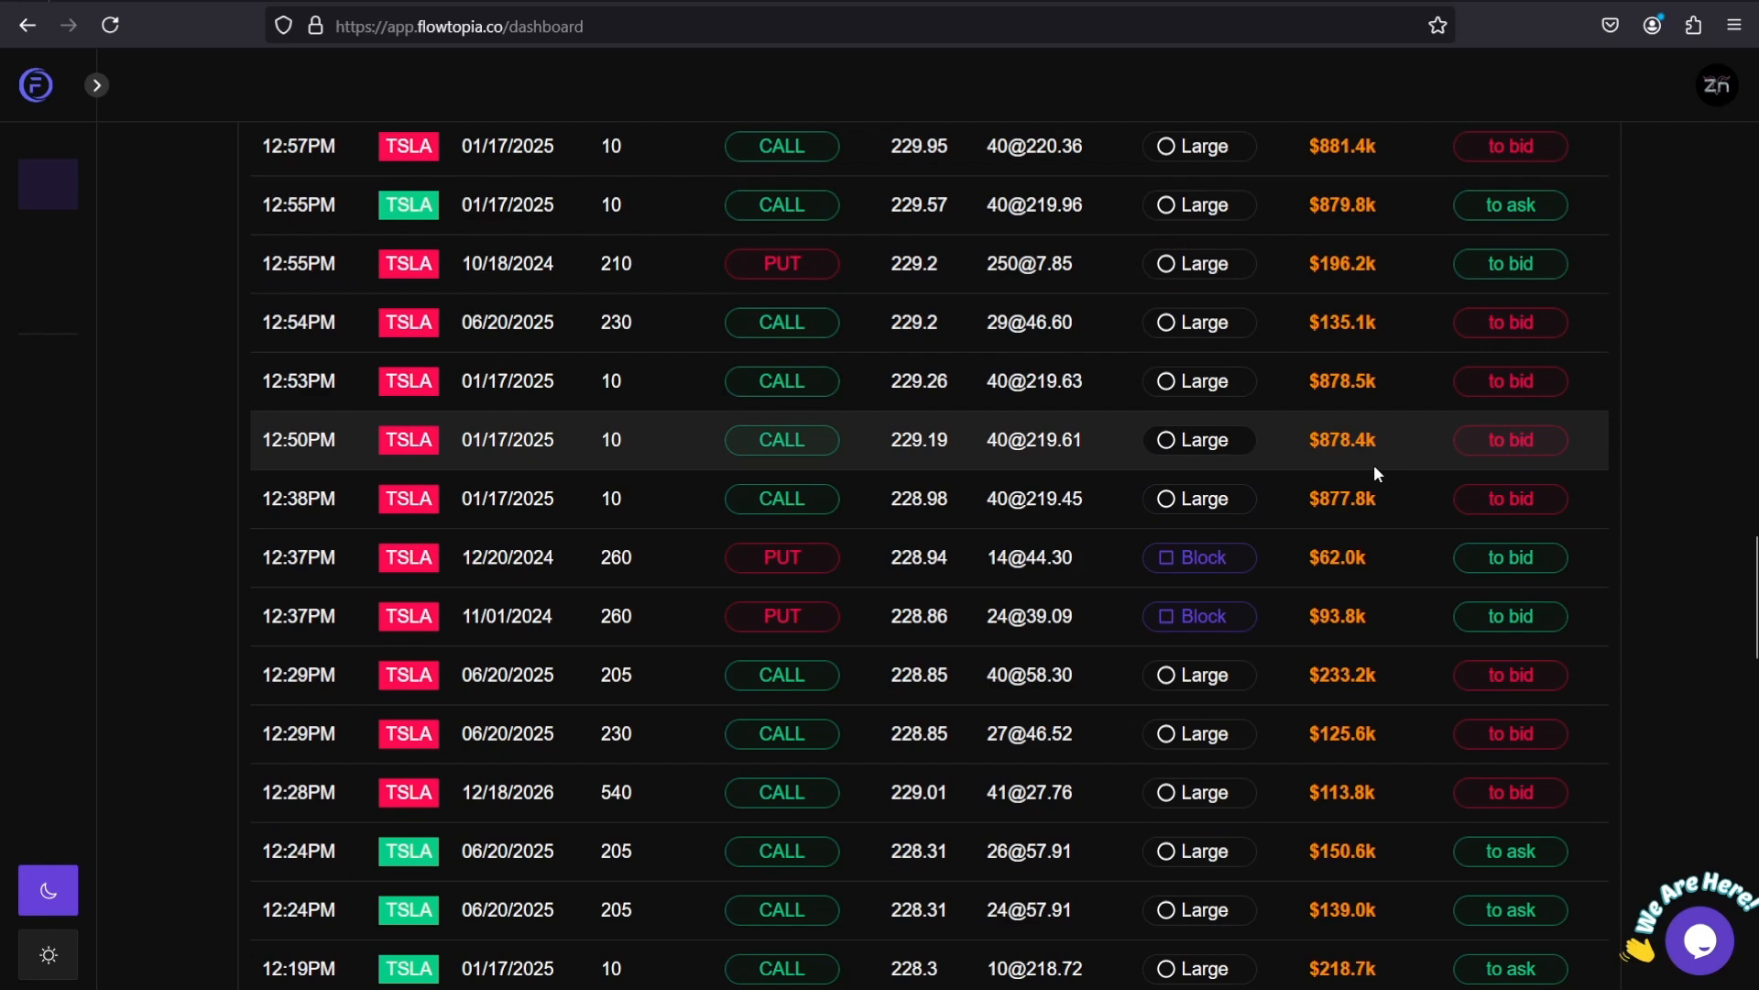
{"action": "mouse_move", "coordinate": [1419, 492]}
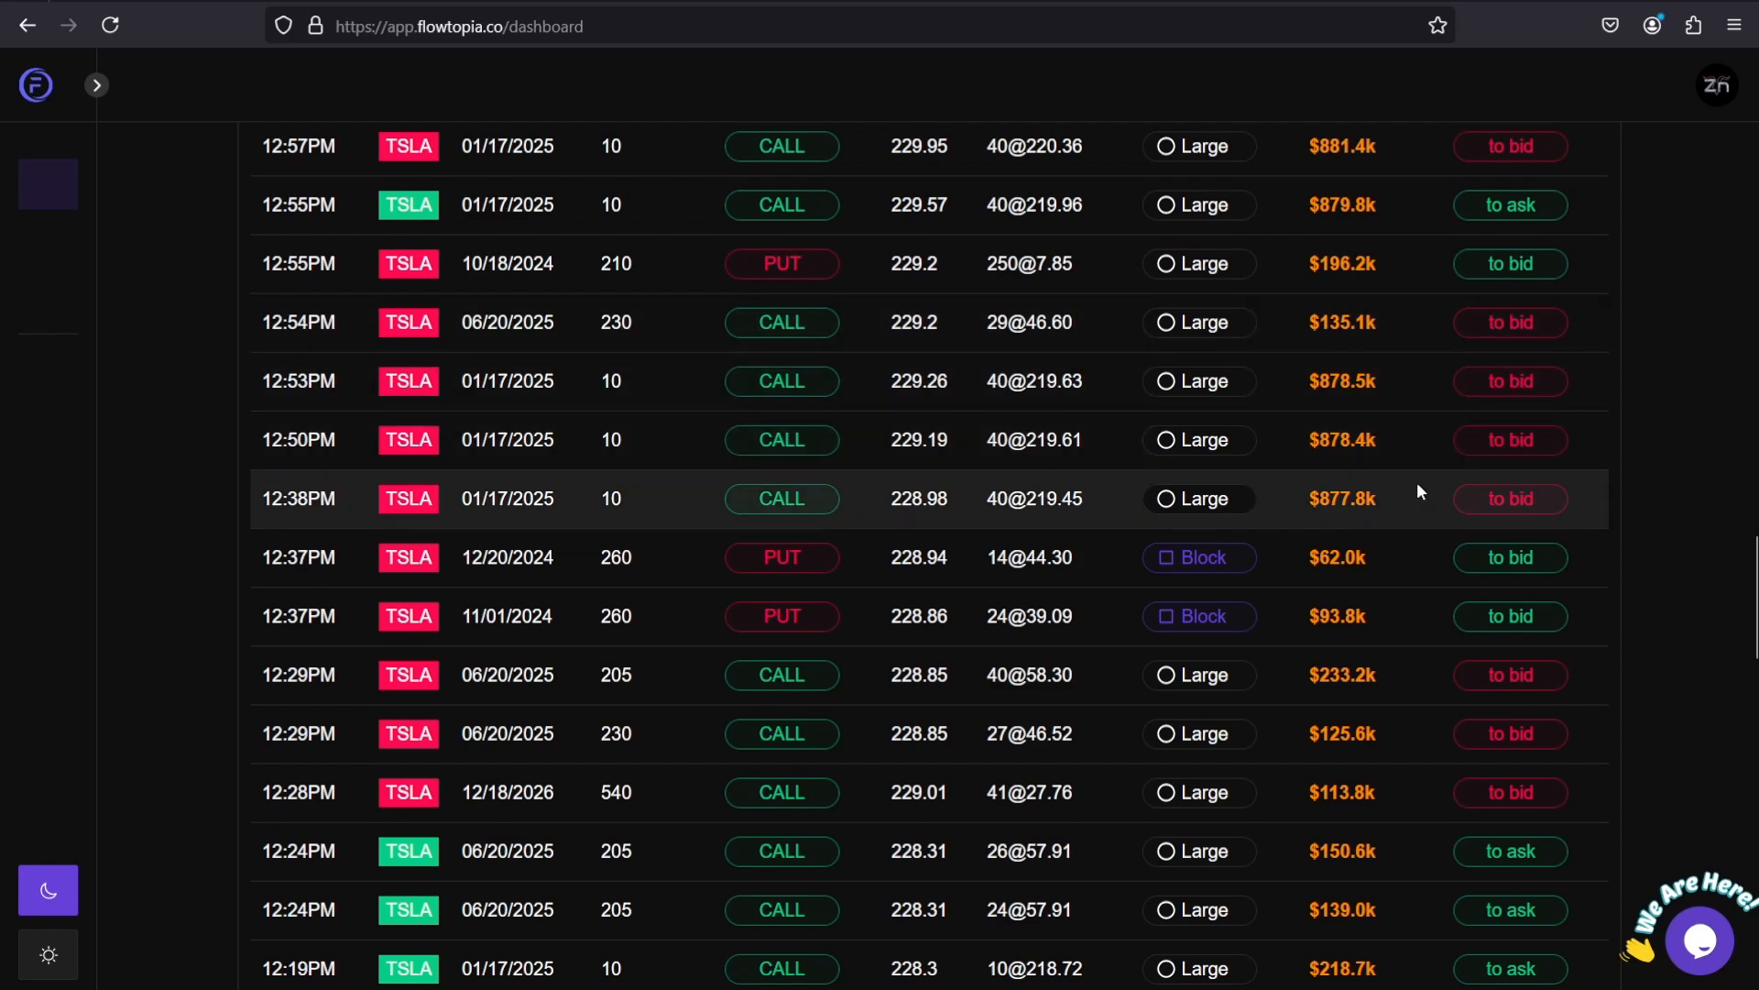